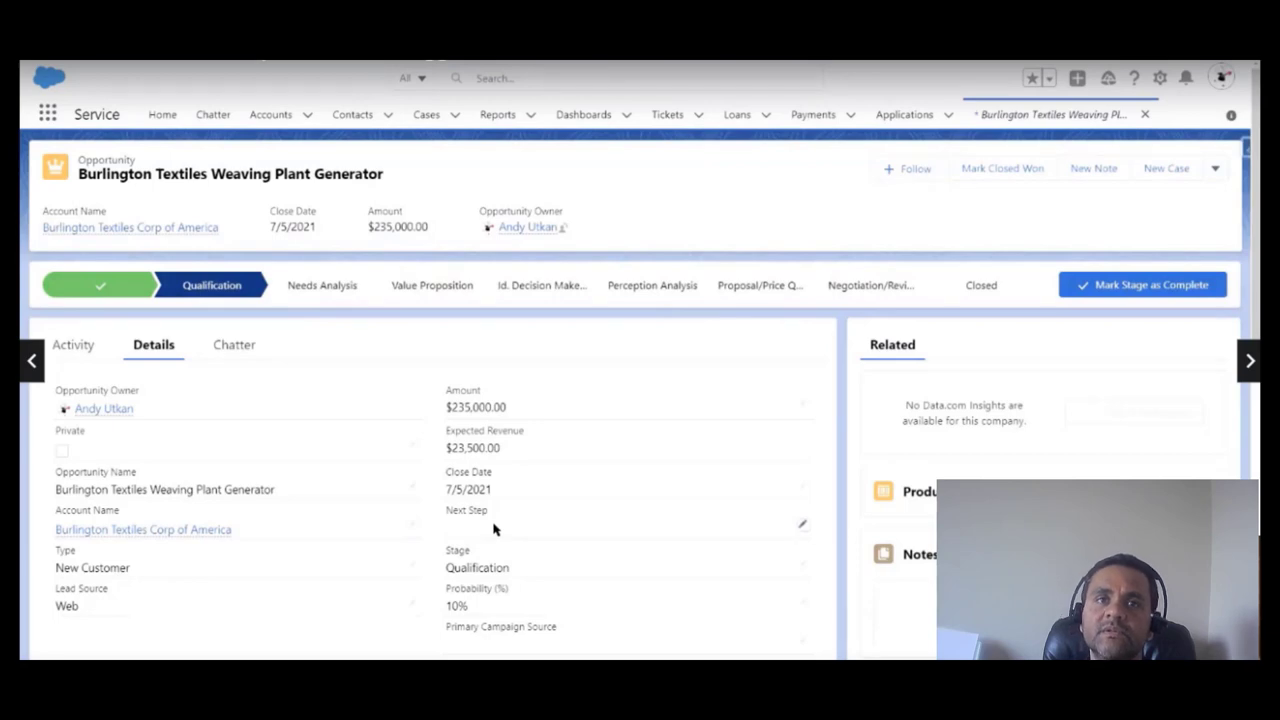
{"action": "mouse_move", "coordinate": [532, 524]}
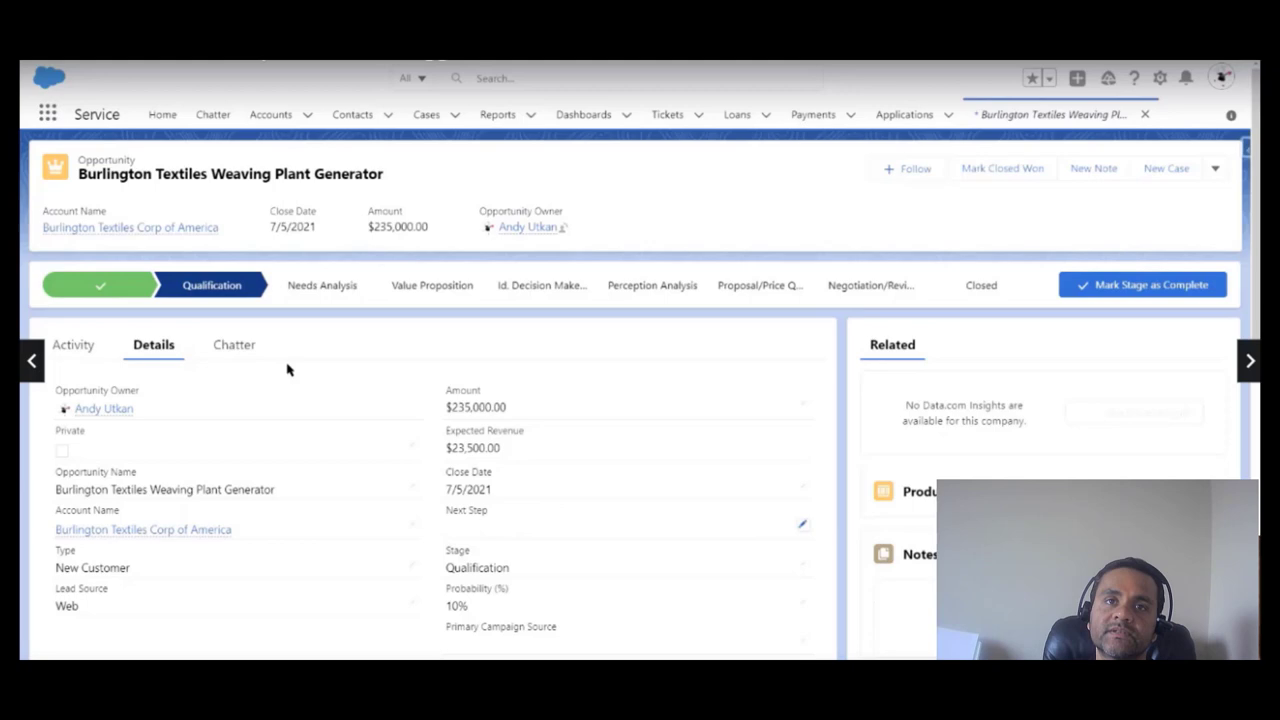
{"action": "mouse_move", "coordinate": [392, 358]}
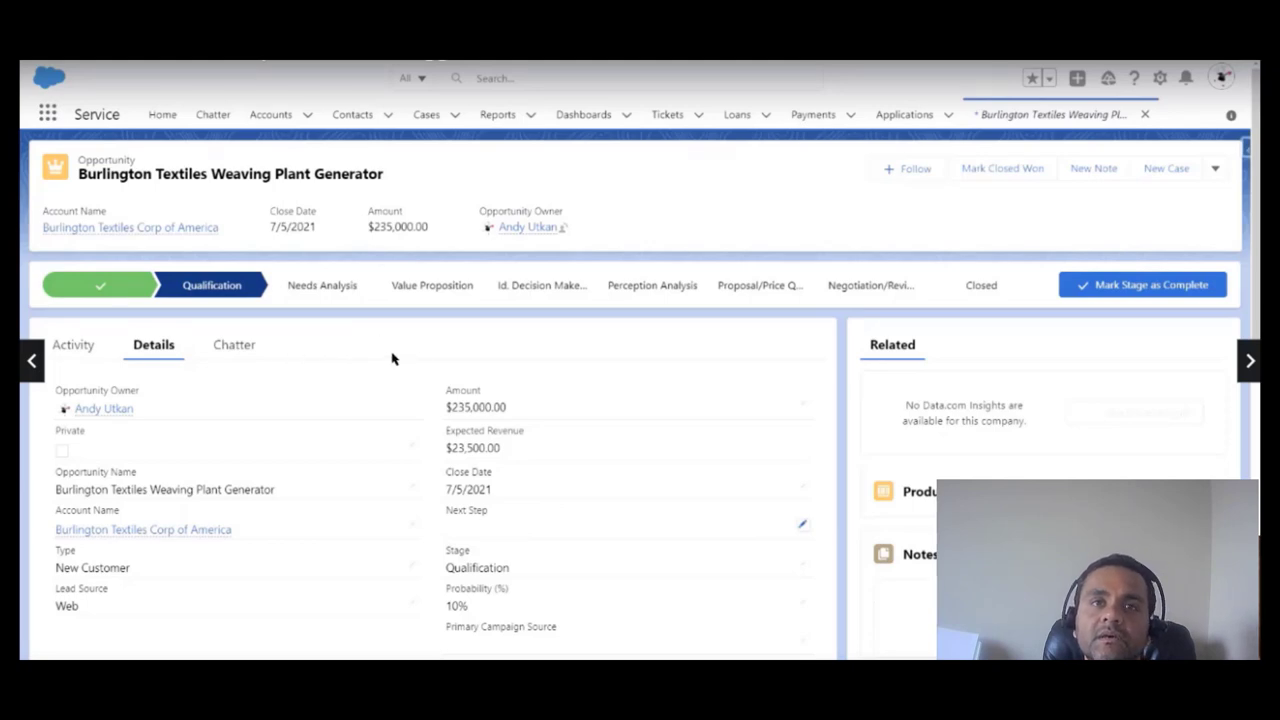
{"action": "mouse_move", "coordinate": [448, 540]}
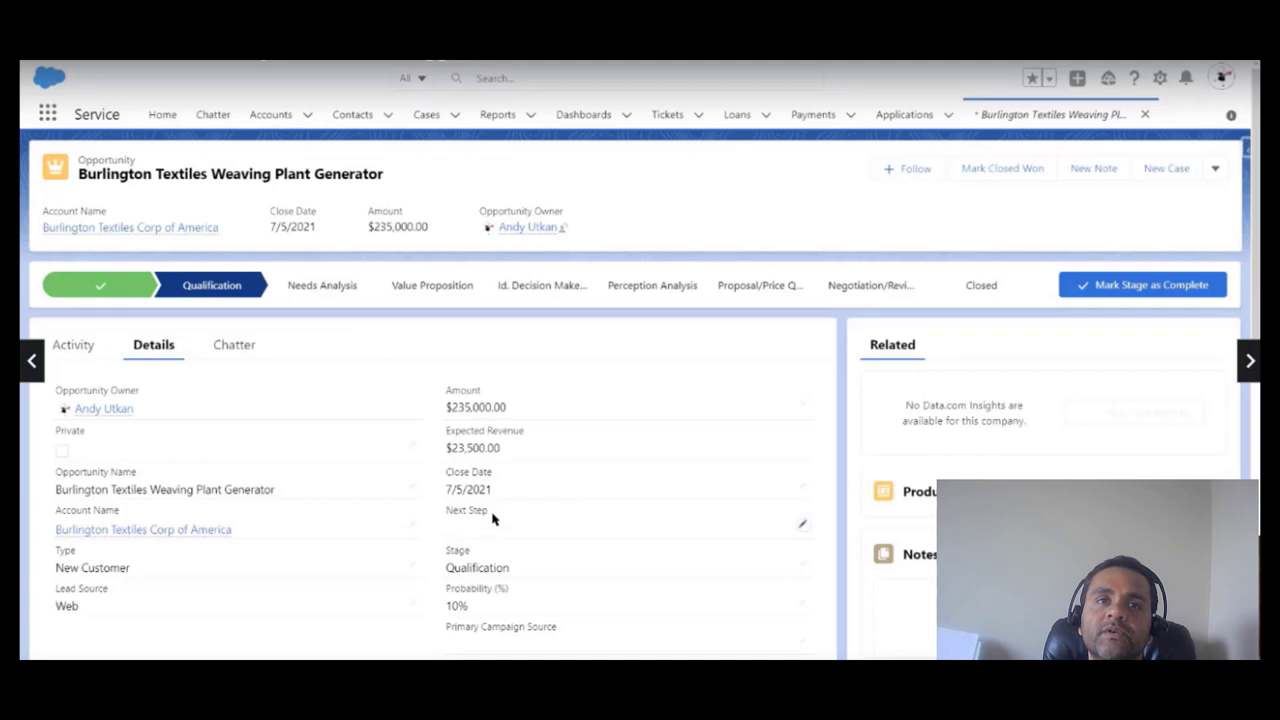
{"action": "mouse_move", "coordinate": [260, 302]}
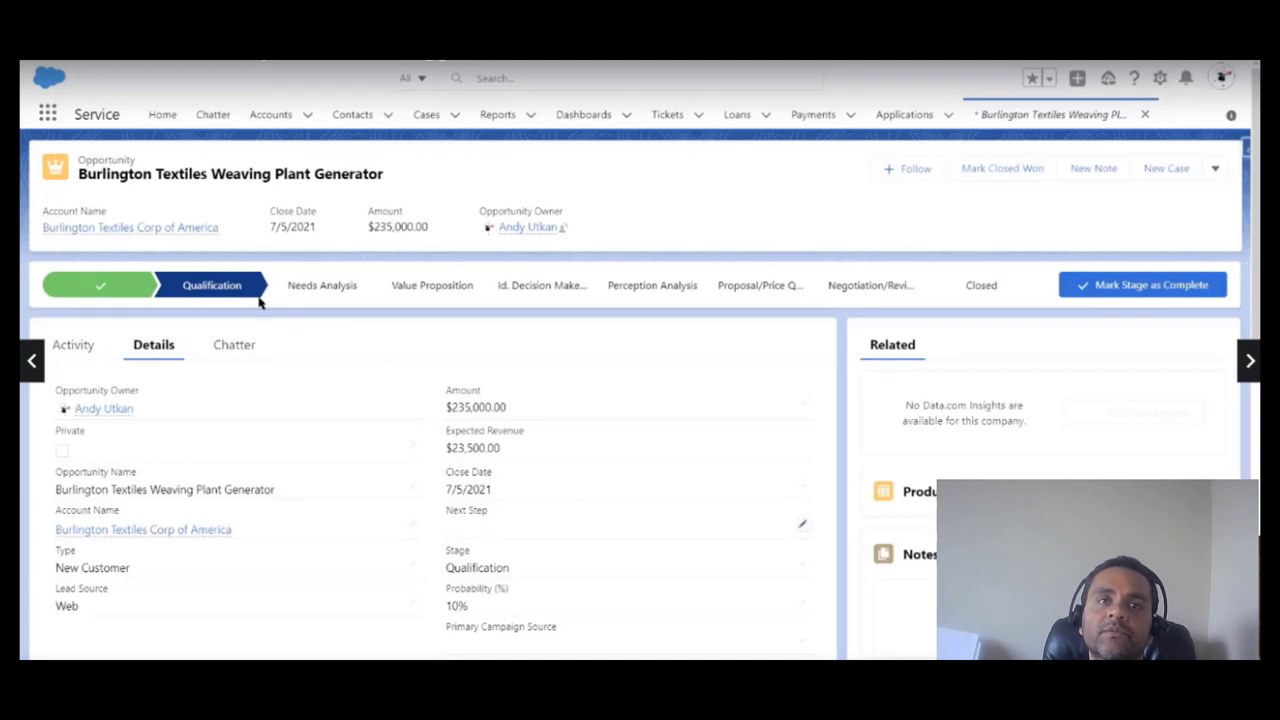
{"action": "mouse_move", "coordinate": [212, 284]}
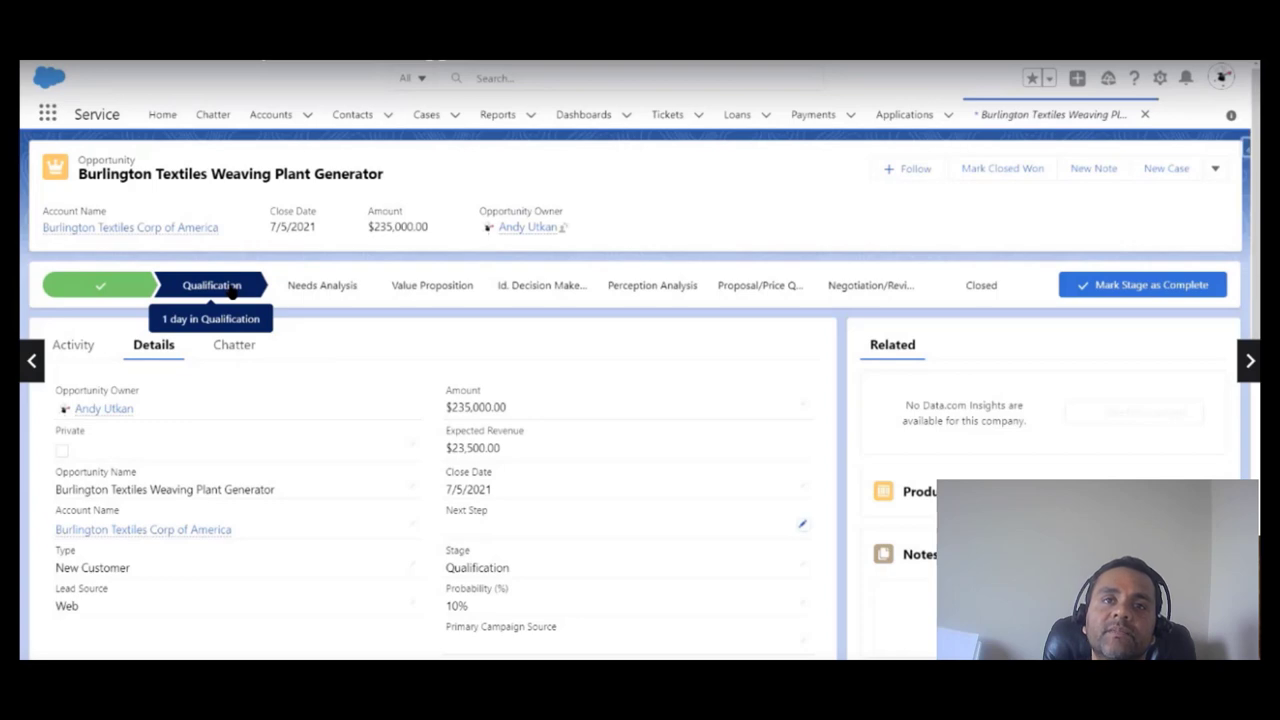
Review the opportunity's Qualification and Negotiation/Review stages on its path.
{"action": "left_click", "coordinate": [870, 284]}
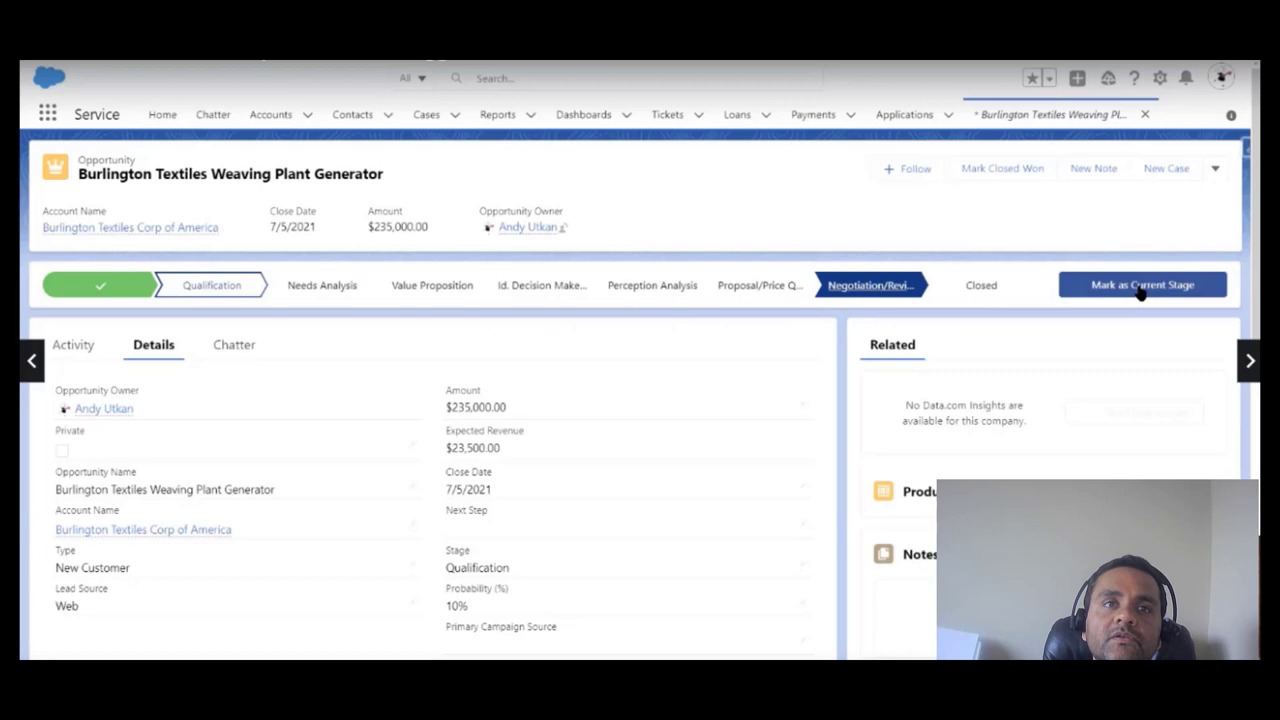
{"action": "left_click", "coordinate": [1140, 284]}
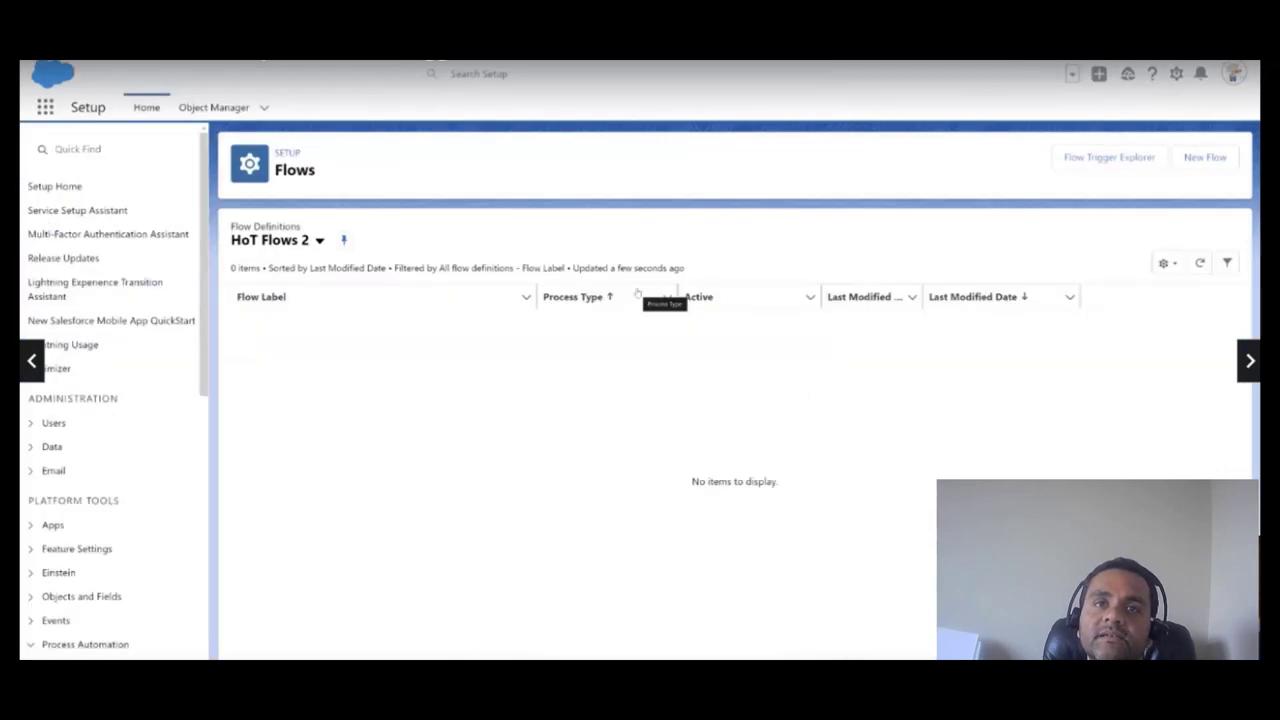
{"action": "mouse_move", "coordinate": [964, 270]}
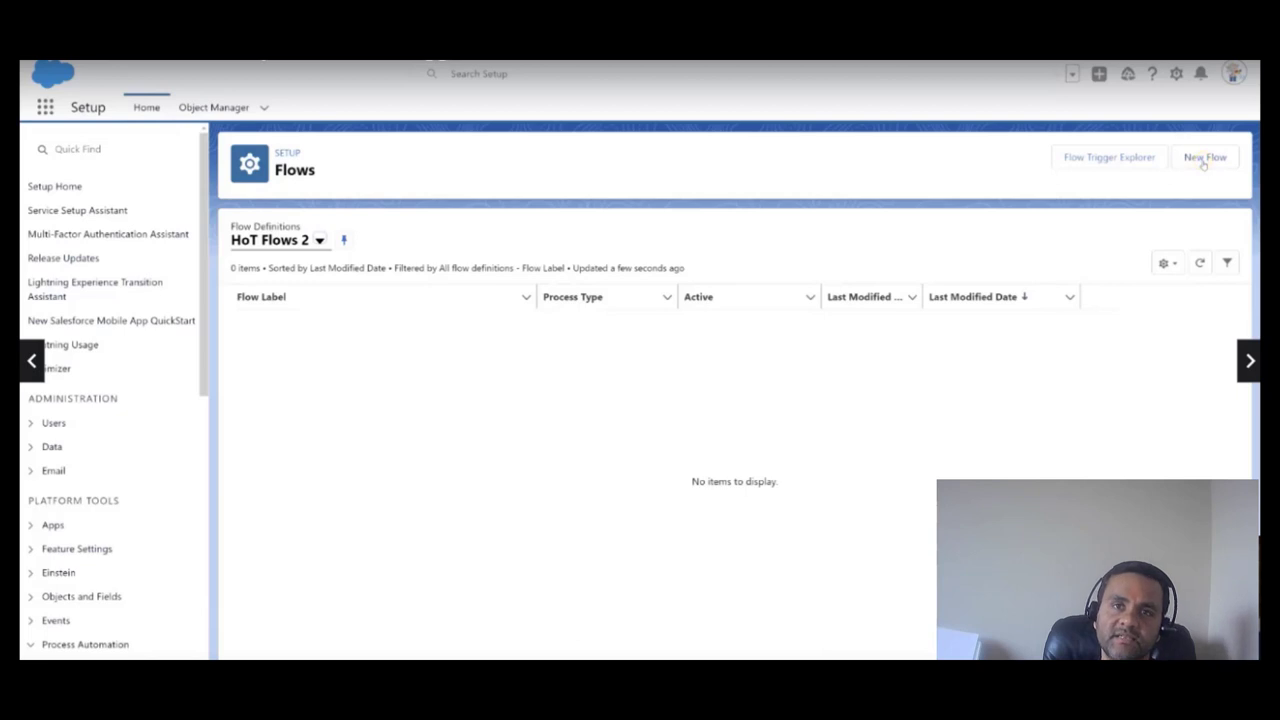
Create a new Record-Triggered Flow from Setup > Flows, reaching Configure Start.
{"action": "left_click", "coordinate": [1204, 156]}
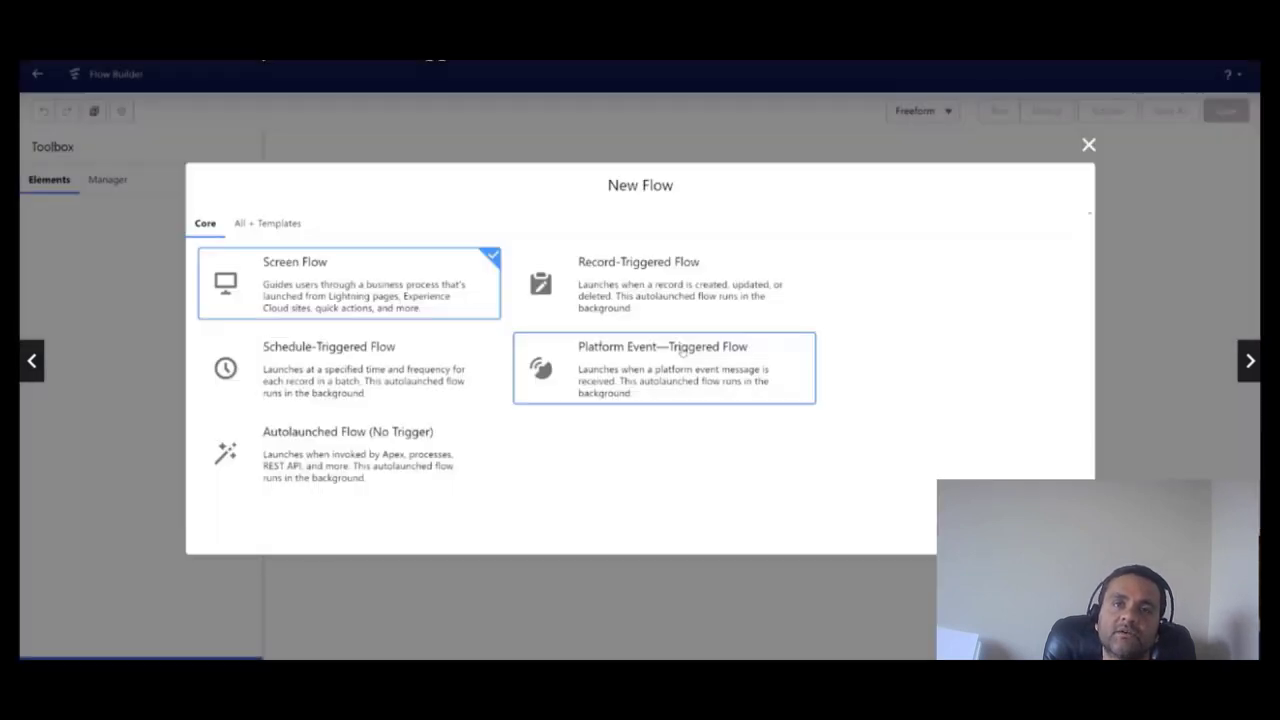
{"action": "mouse_move", "coordinate": [672, 356]}
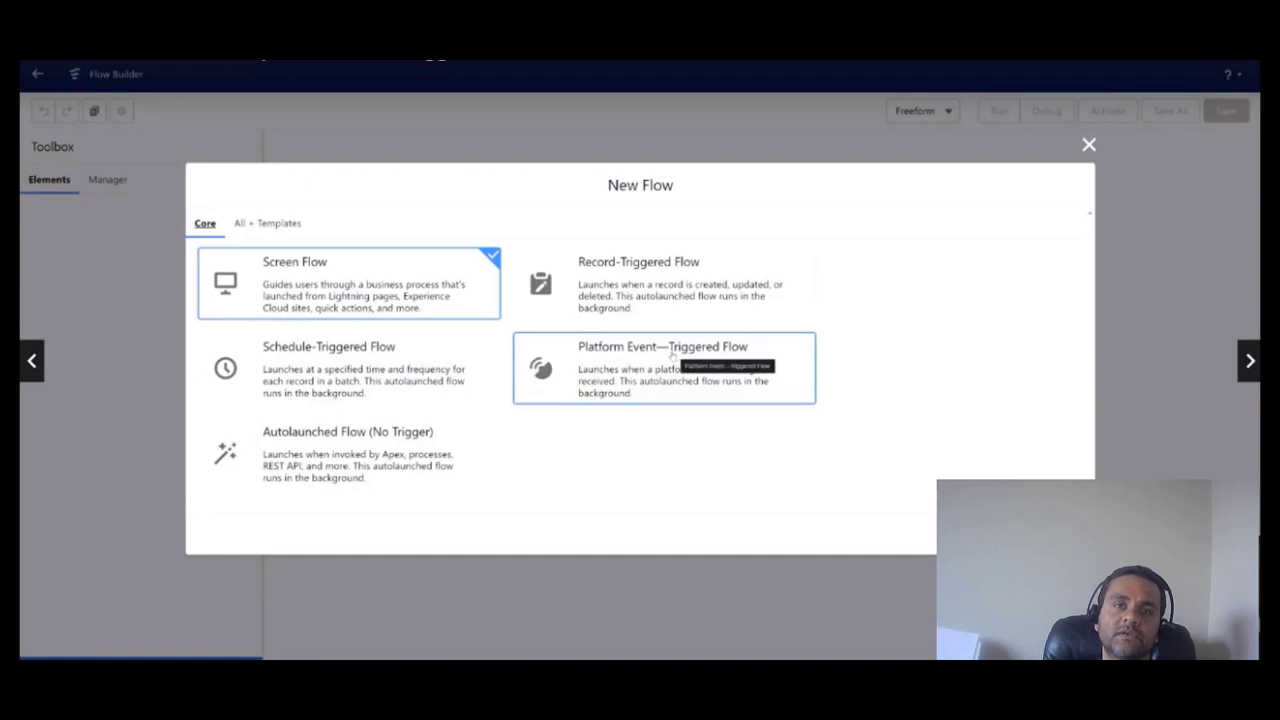
{"action": "left_click", "coordinate": [664, 284]}
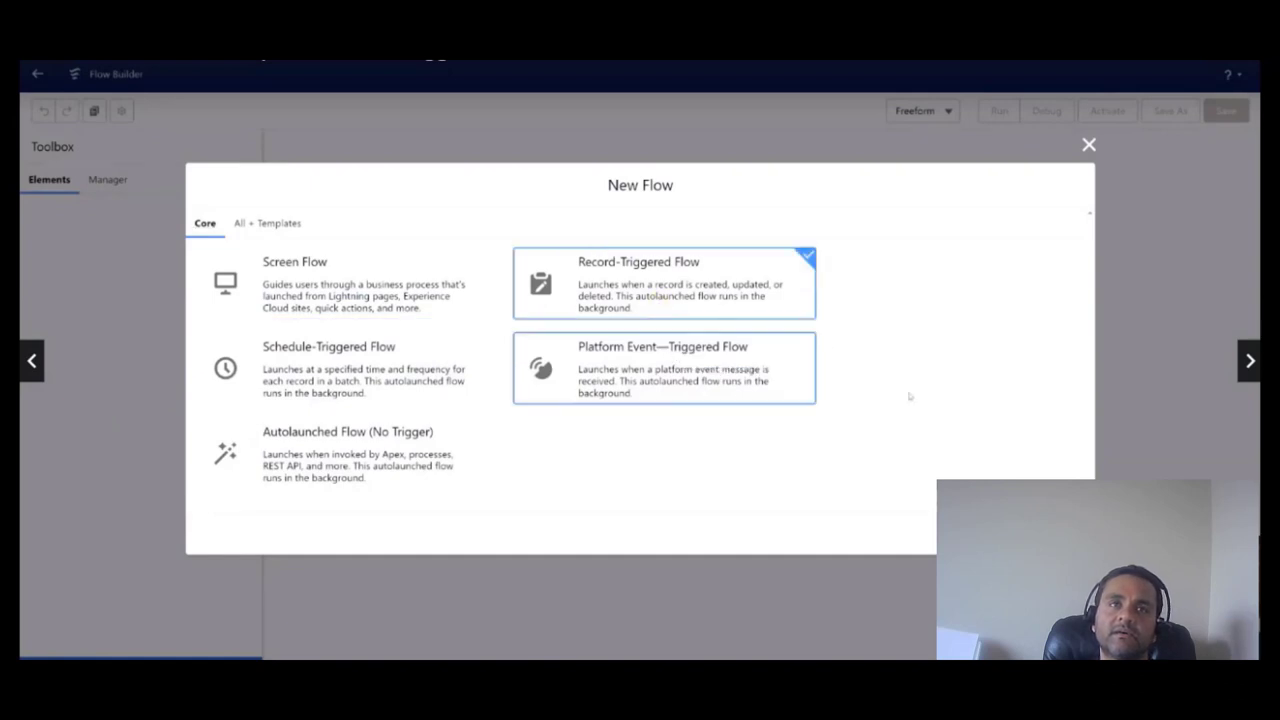
{"action": "left_click", "coordinate": [662, 284]}
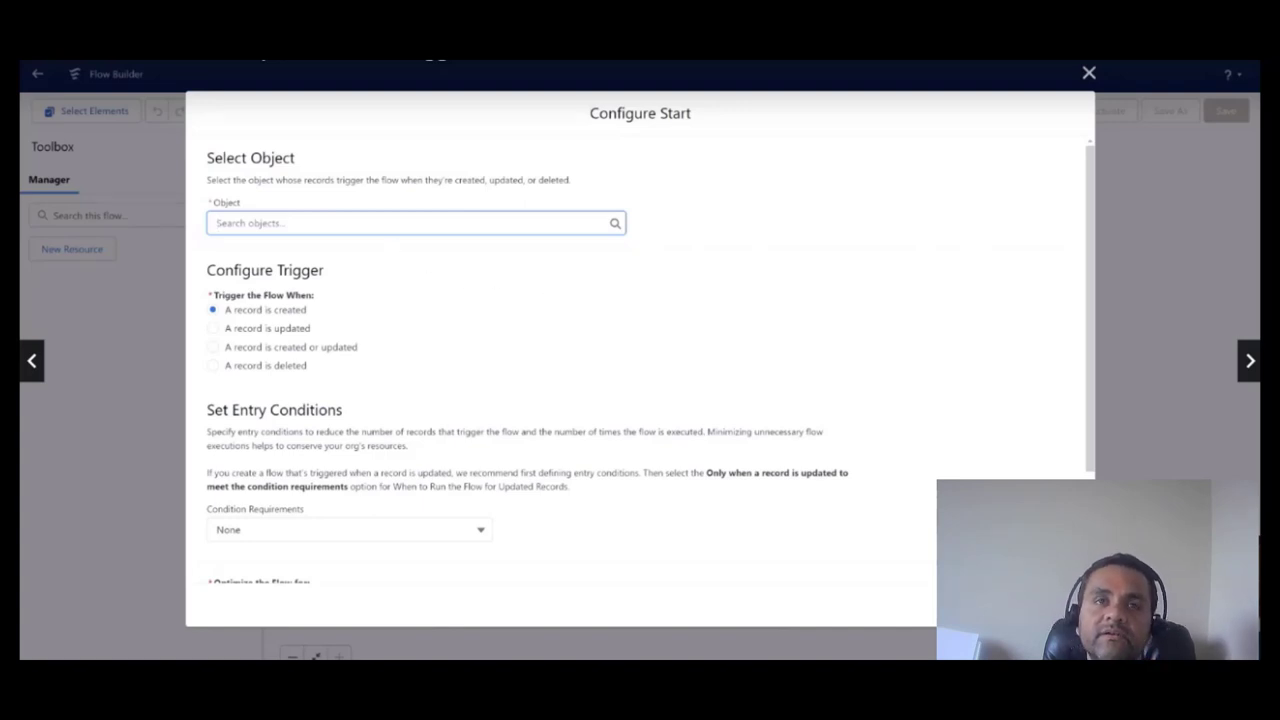
Choose Opportunity as the flow's triggering object.
{"action": "left_click", "coordinate": [416, 222]}
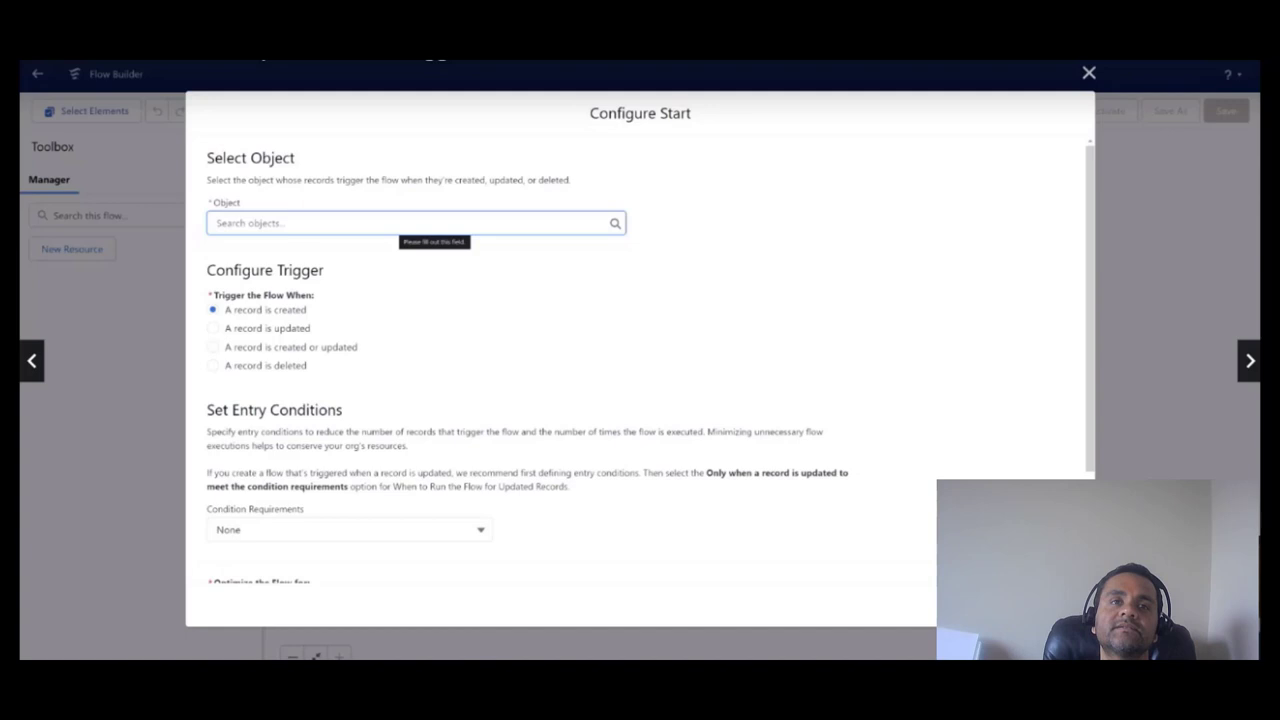
{"action": "type", "text": "O"}
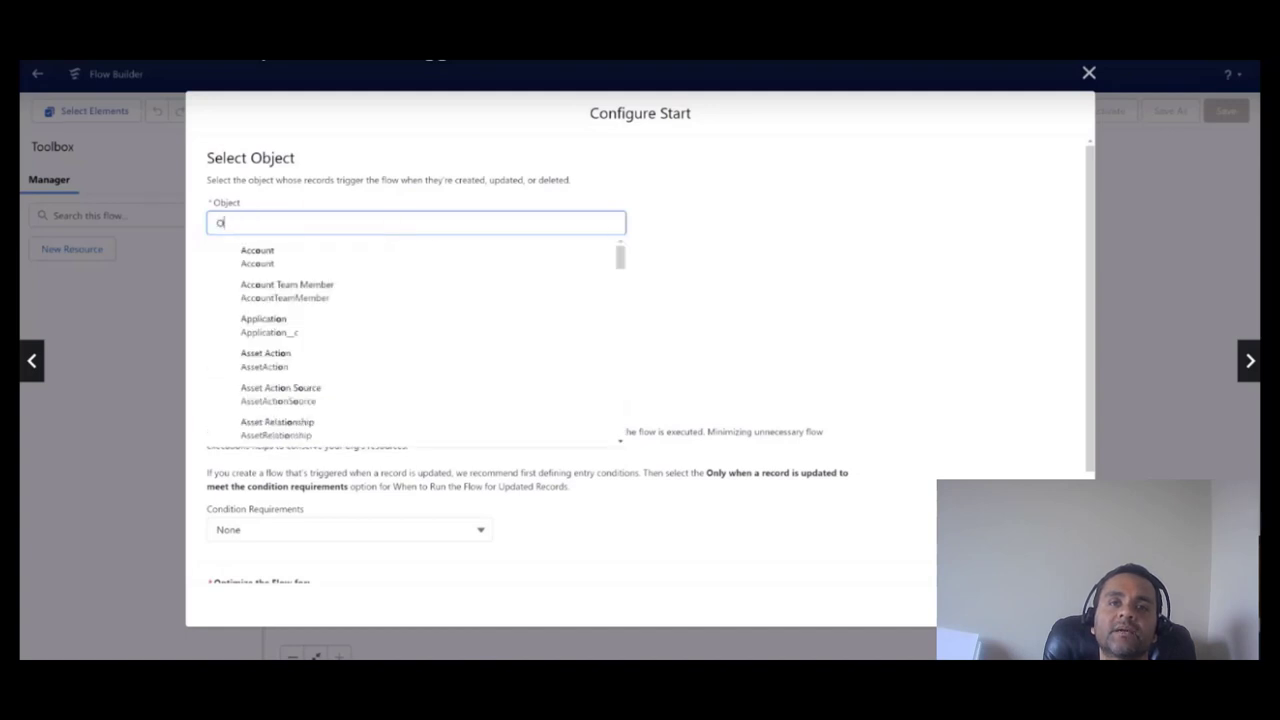
{"action": "type", "text": "p"}
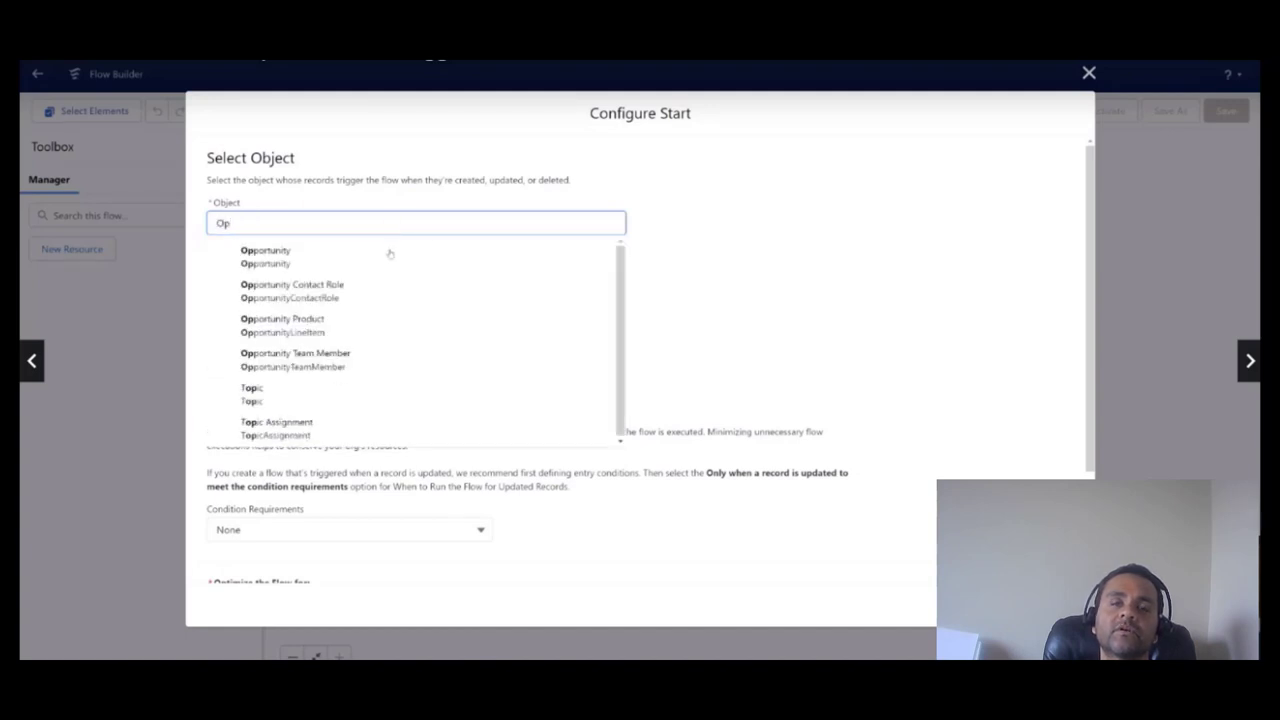
{"action": "left_click", "coordinate": [264, 256]}
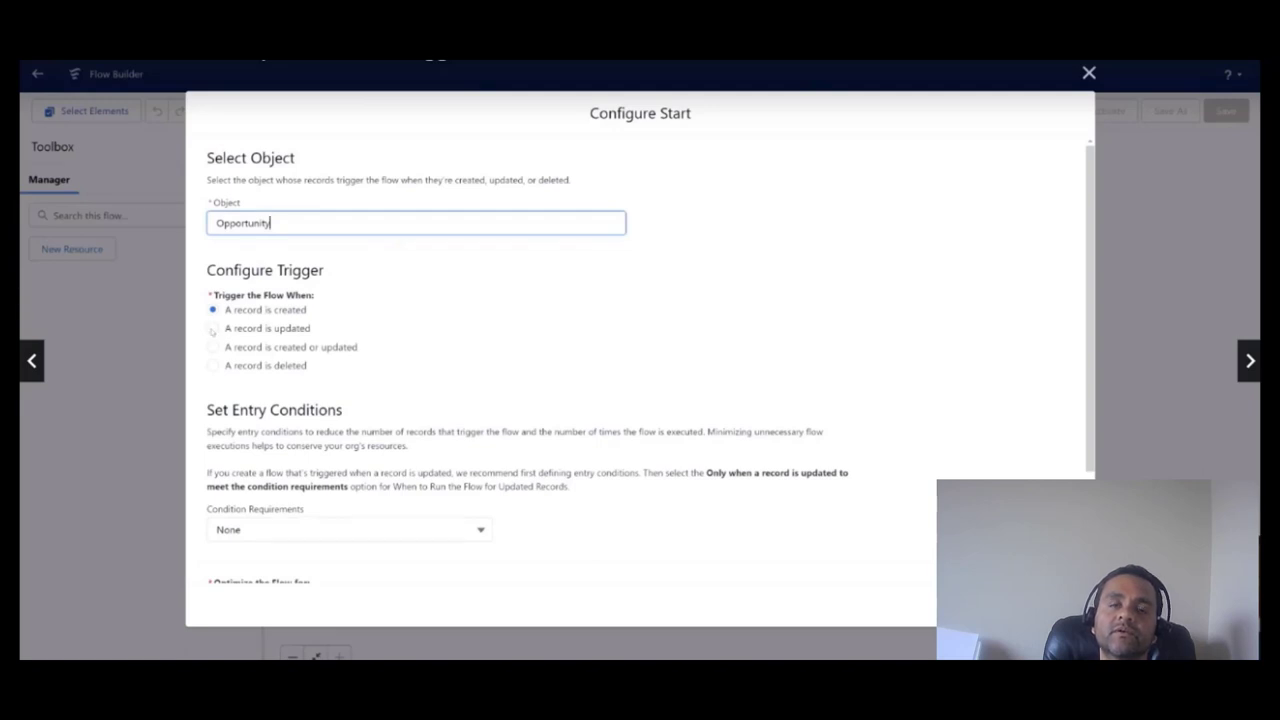
Trigger on 'A record is updated' with All Conditions Are Met (AND).
{"action": "left_click", "coordinate": [212, 328]}
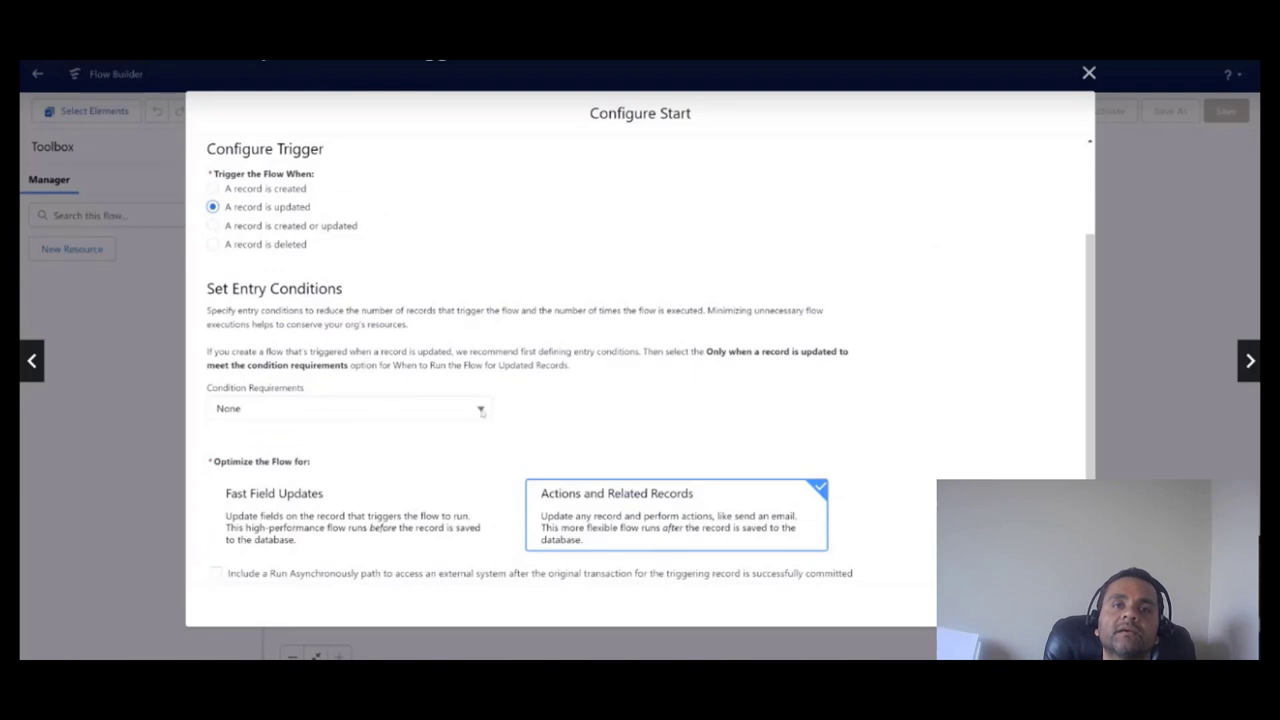
{"action": "left_click", "coordinate": [348, 408]}
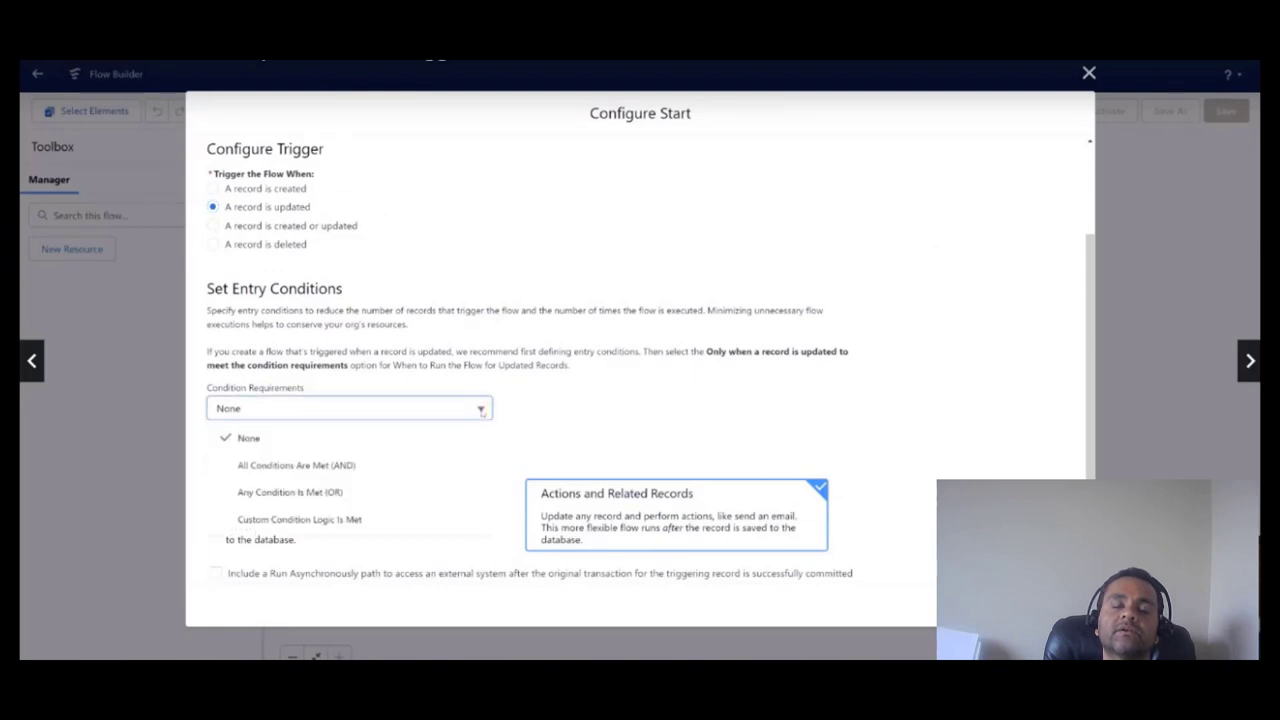
{"action": "left_click", "coordinate": [296, 464]}
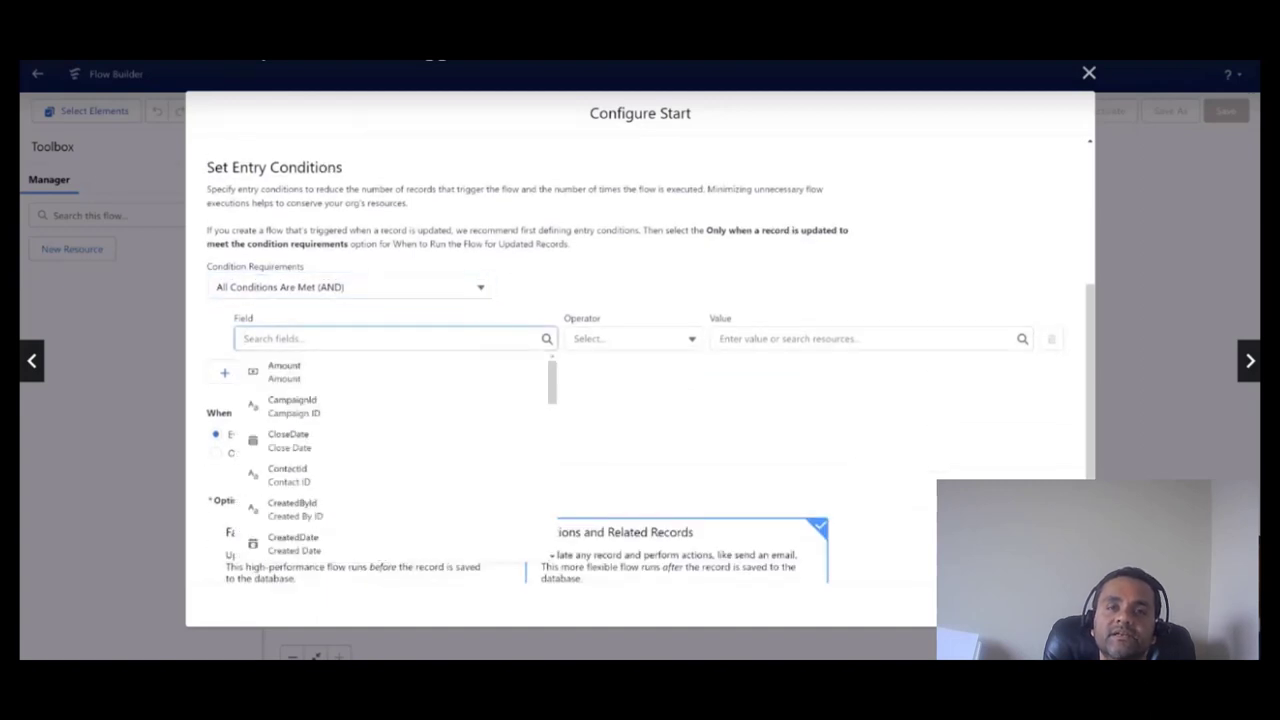
Add the entry condition StageName Equals Negotiation/Review.
{"action": "type", "text": "Stage"}
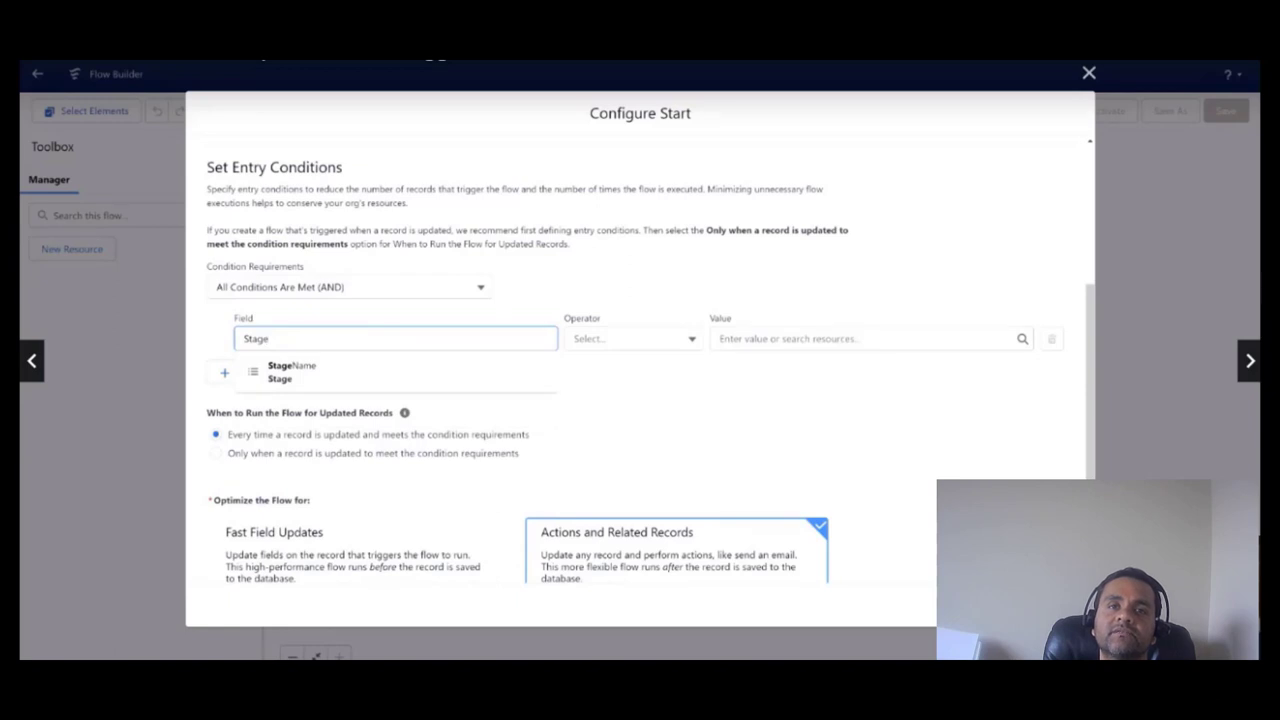
{"action": "left_click", "coordinate": [292, 370]}
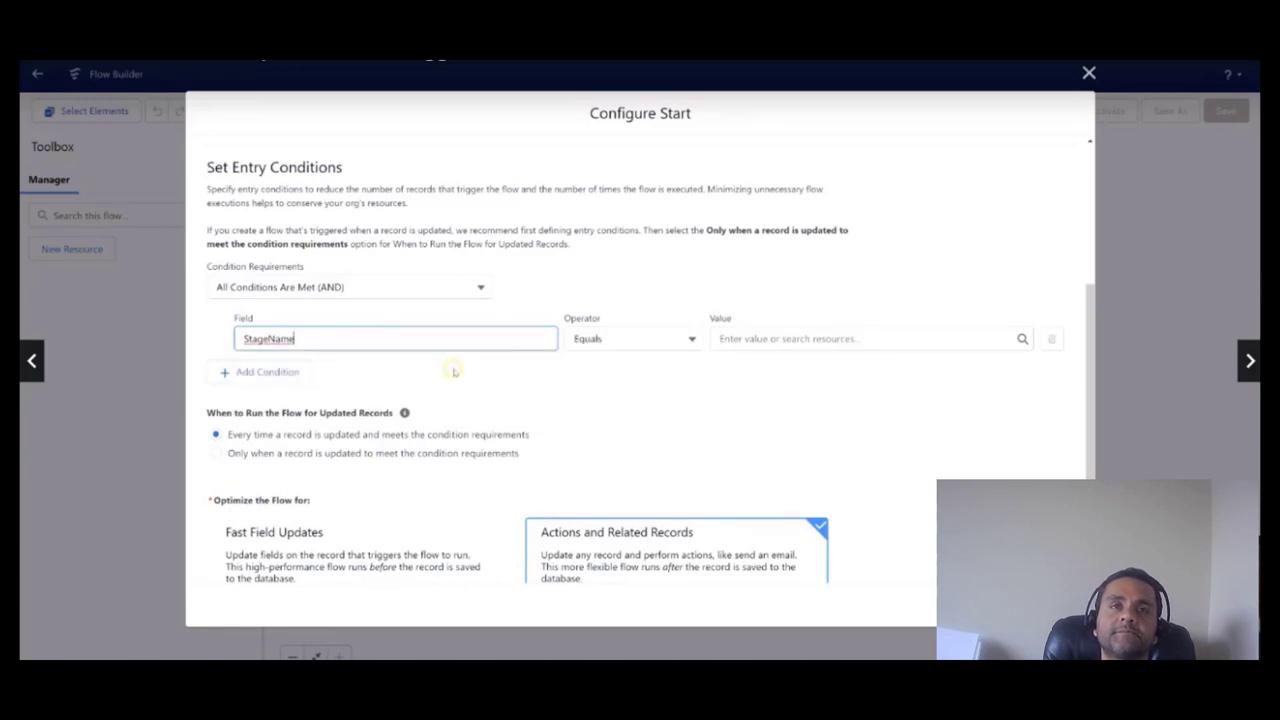
{"action": "left_click", "coordinate": [864, 338]}
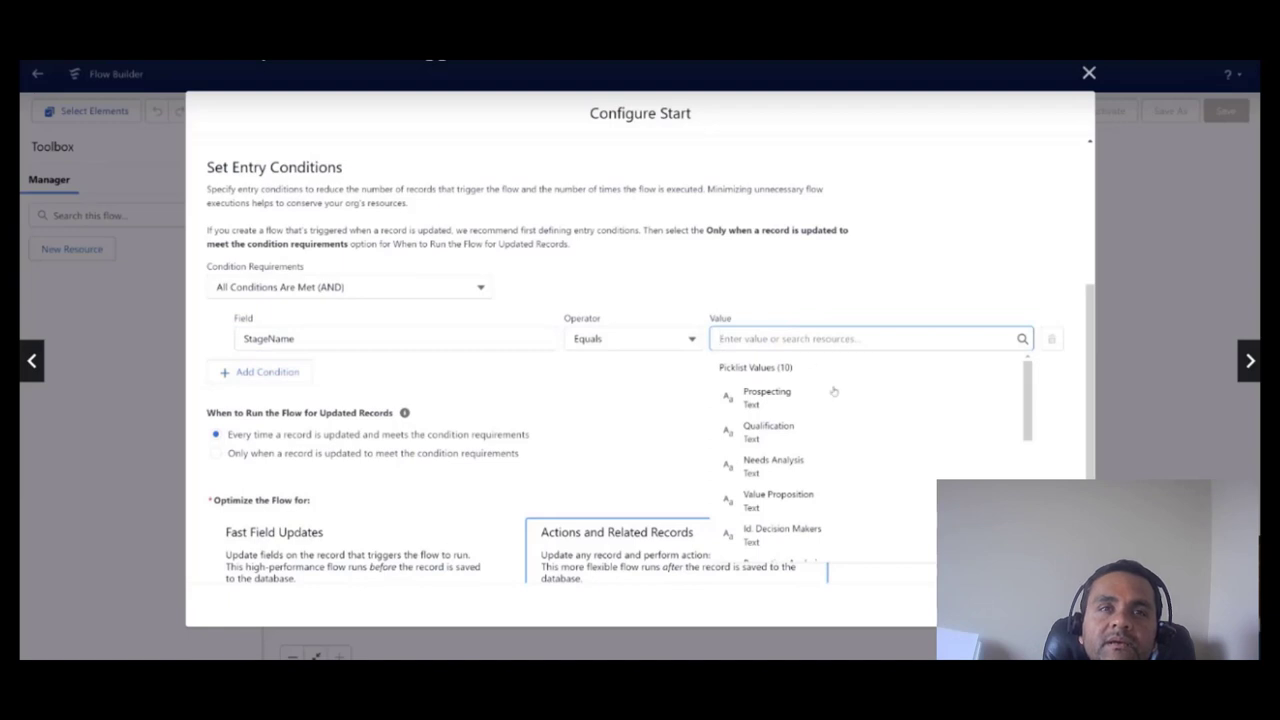
{"action": "scroll", "scroll_direction": "down", "scroll_amount": 3}
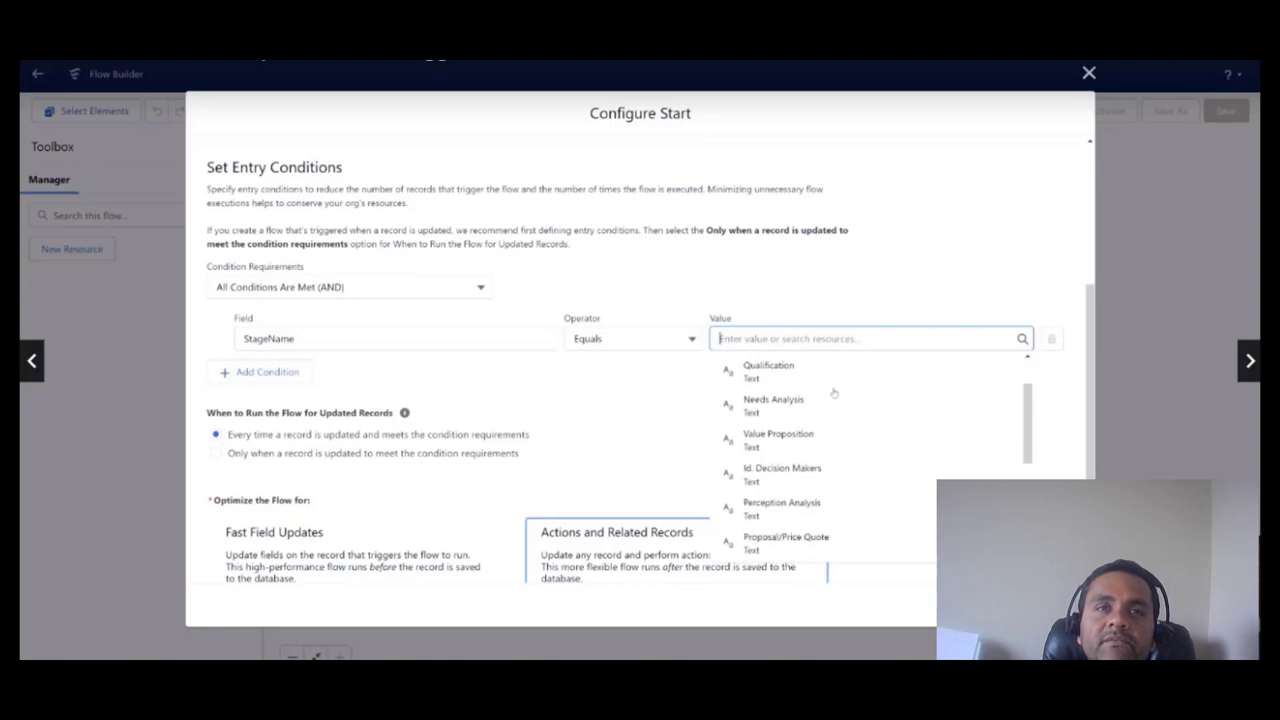
{"action": "scroll", "scroll_direction": "down", "scroll_amount": 3}
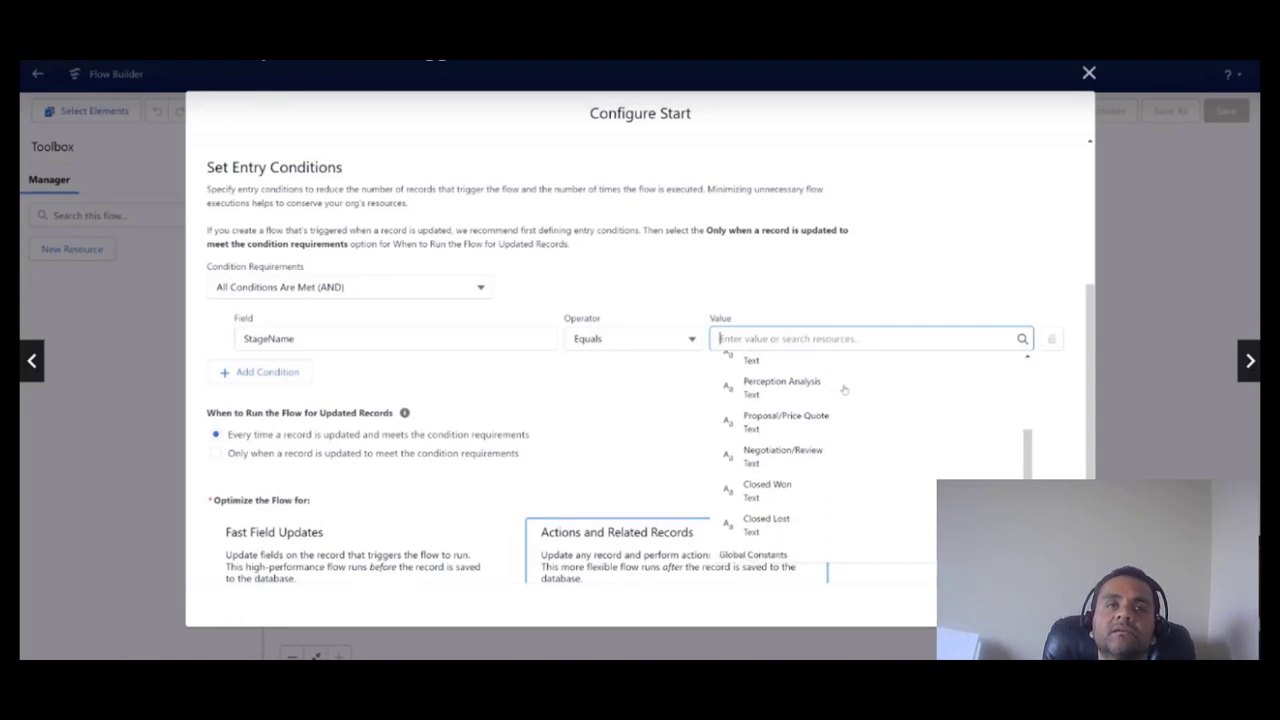
{"action": "mouse_move", "coordinate": [834, 452]}
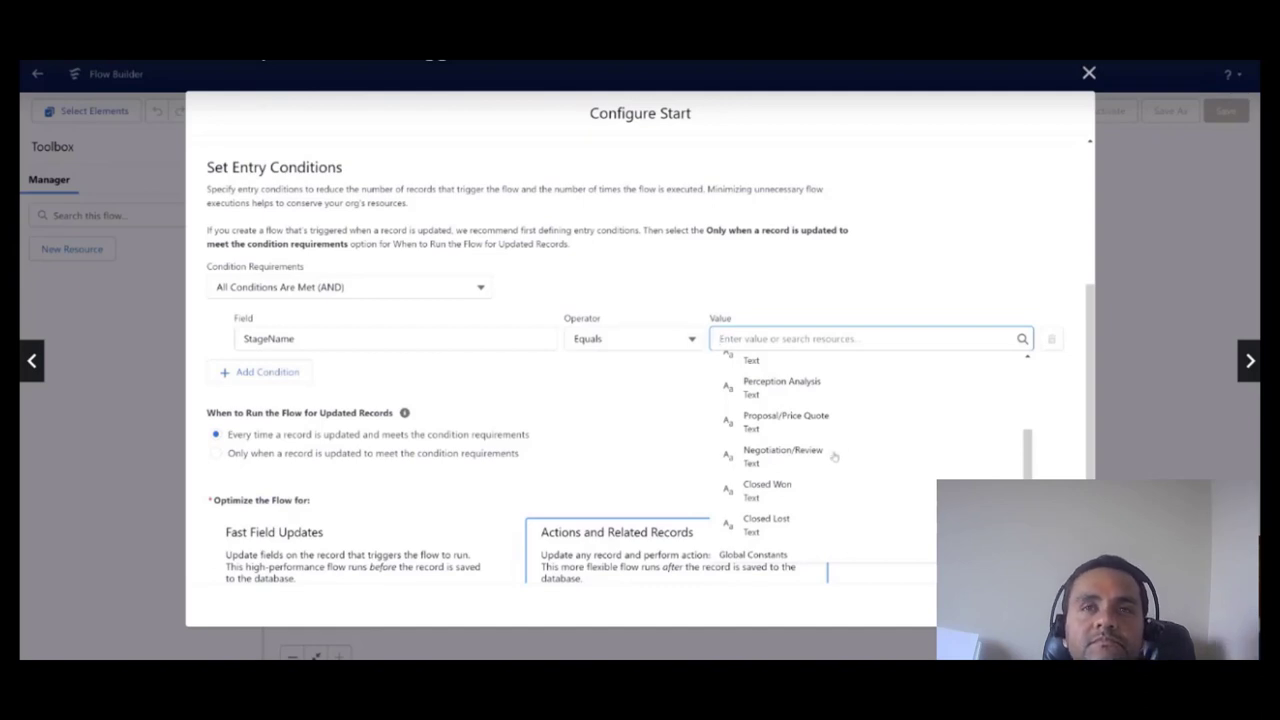
{"action": "left_click", "coordinate": [782, 456]}
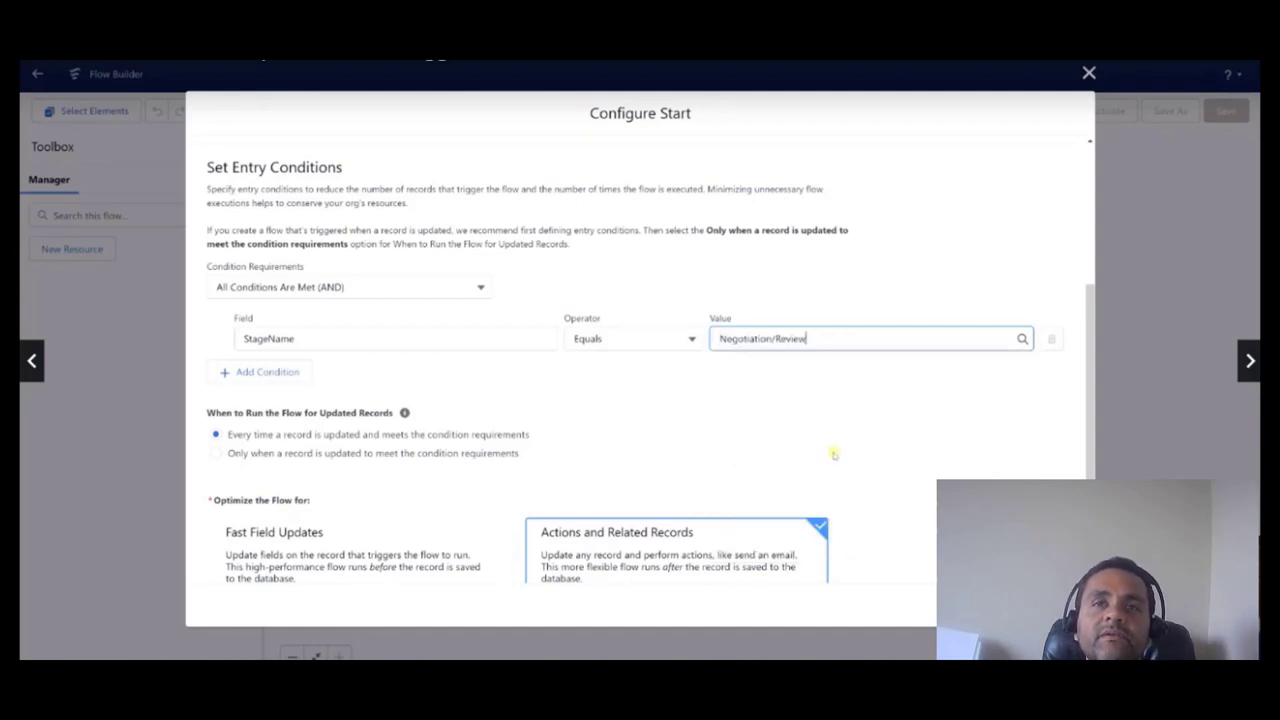
{"action": "mouse_move", "coordinate": [548, 420]}
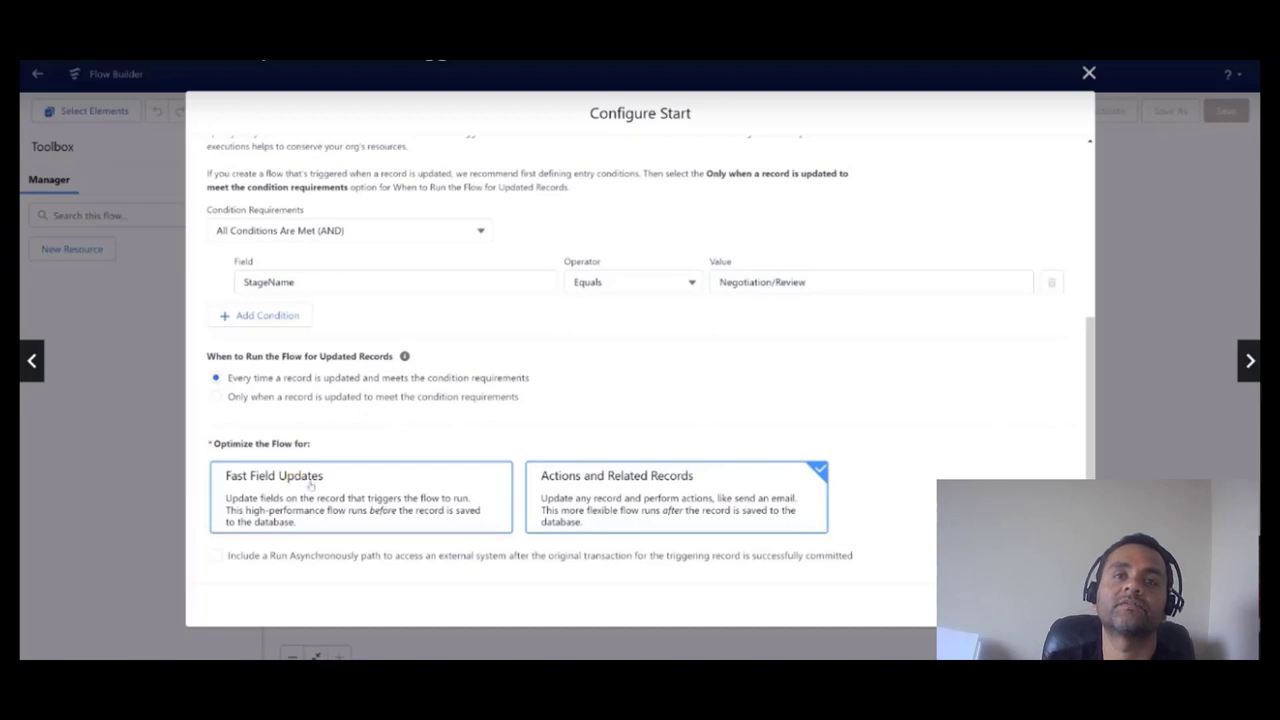
{"action": "mouse_move", "coordinate": [392, 520]}
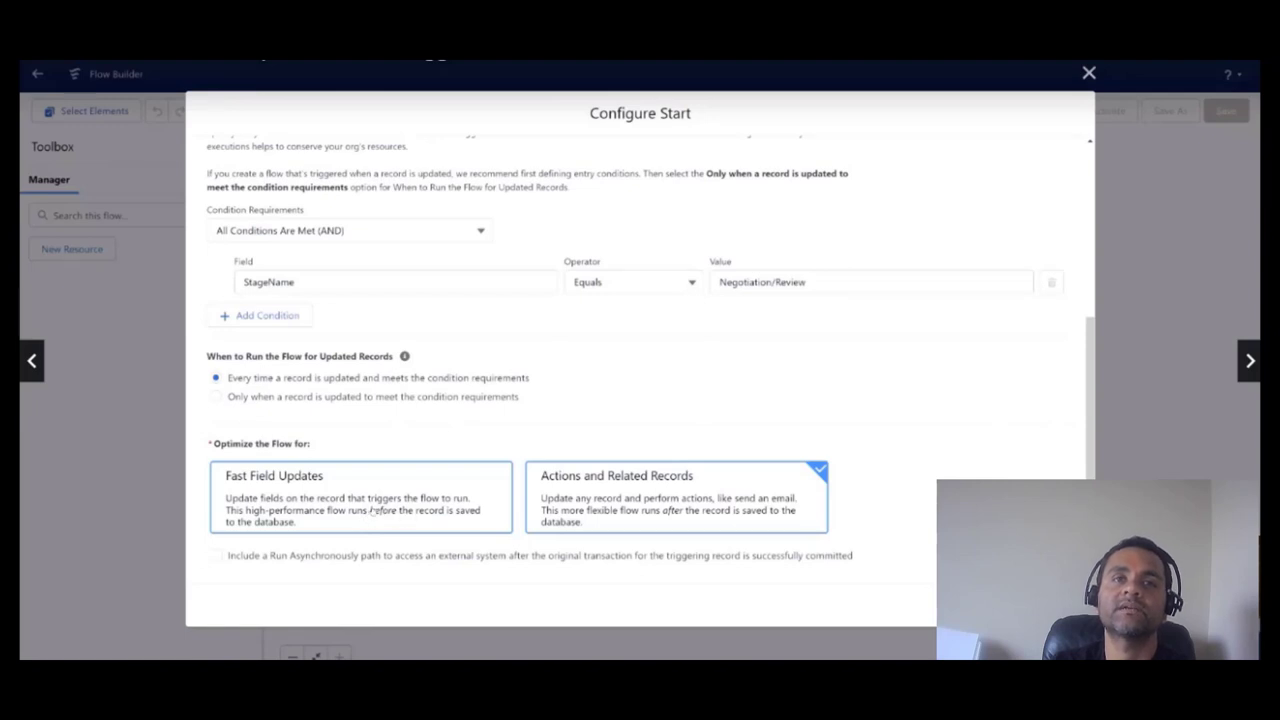
Optimize the flow for Fast Field Updates.
{"action": "left_click", "coordinate": [650, 490]}
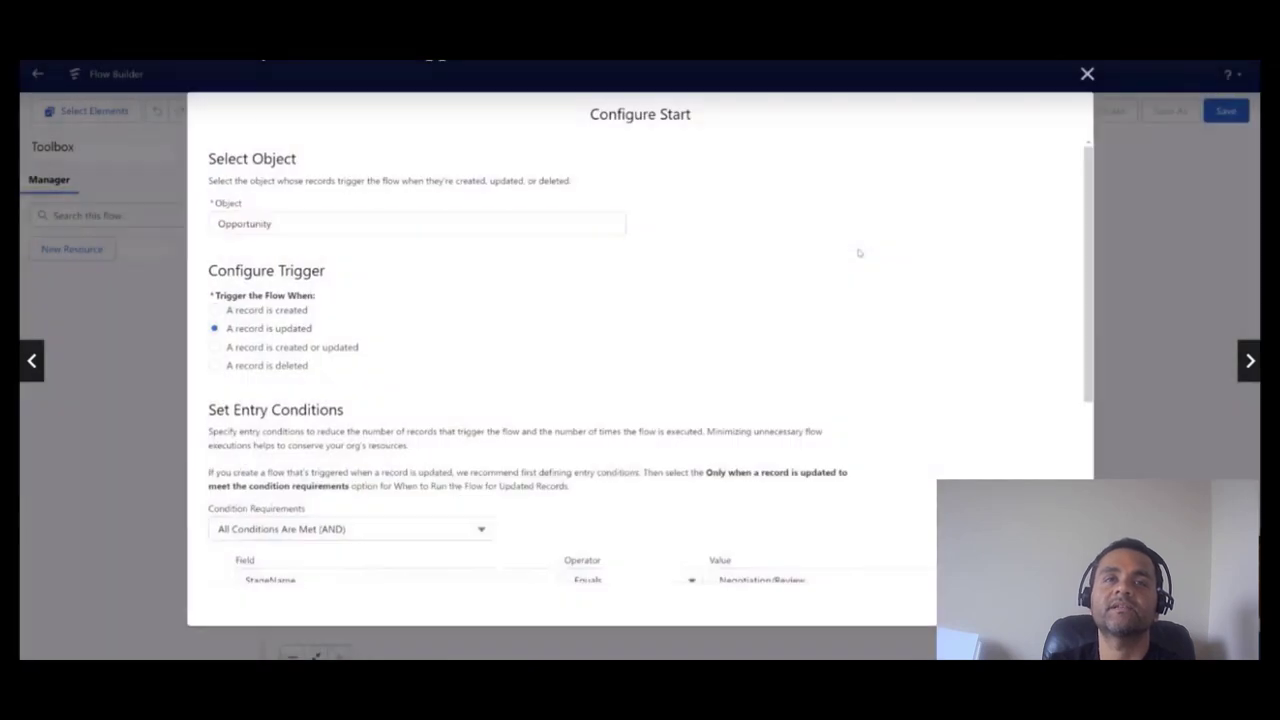
Finish Configure Start and bring up the Add Element choices below Start.
{"action": "left_click", "coordinate": [416, 224]}
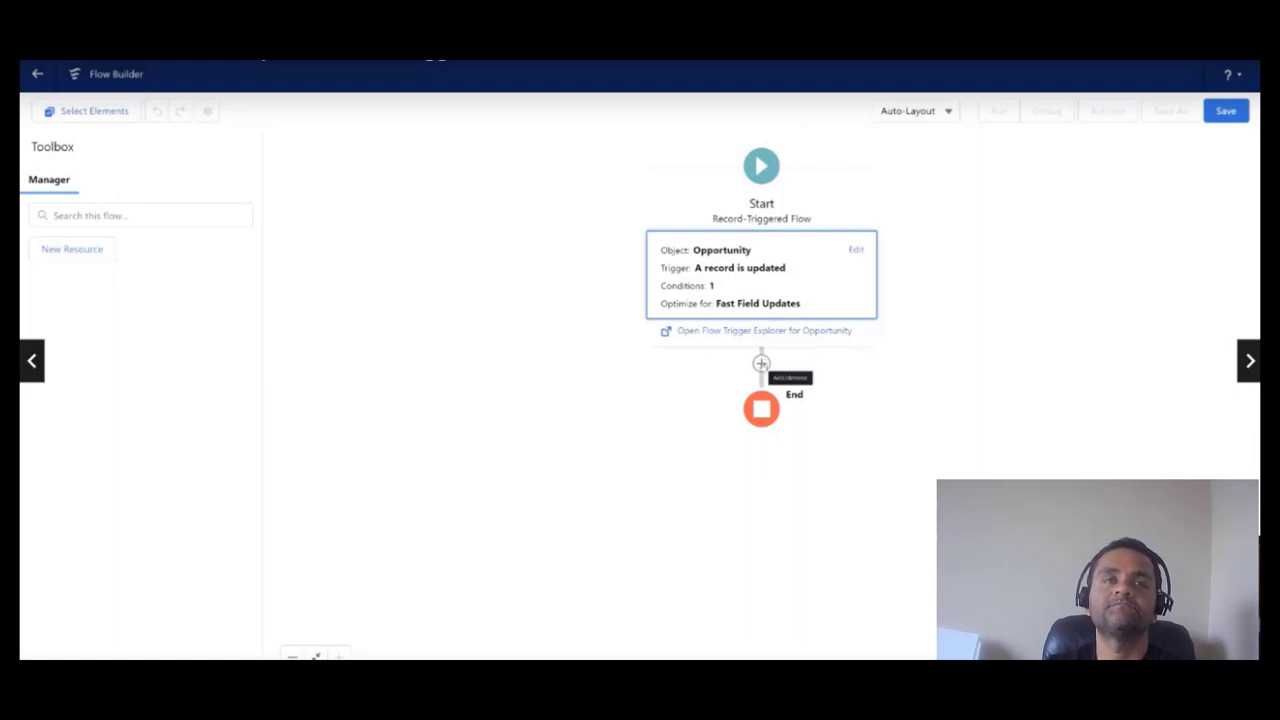
{"action": "left_click", "coordinate": [760, 362]}
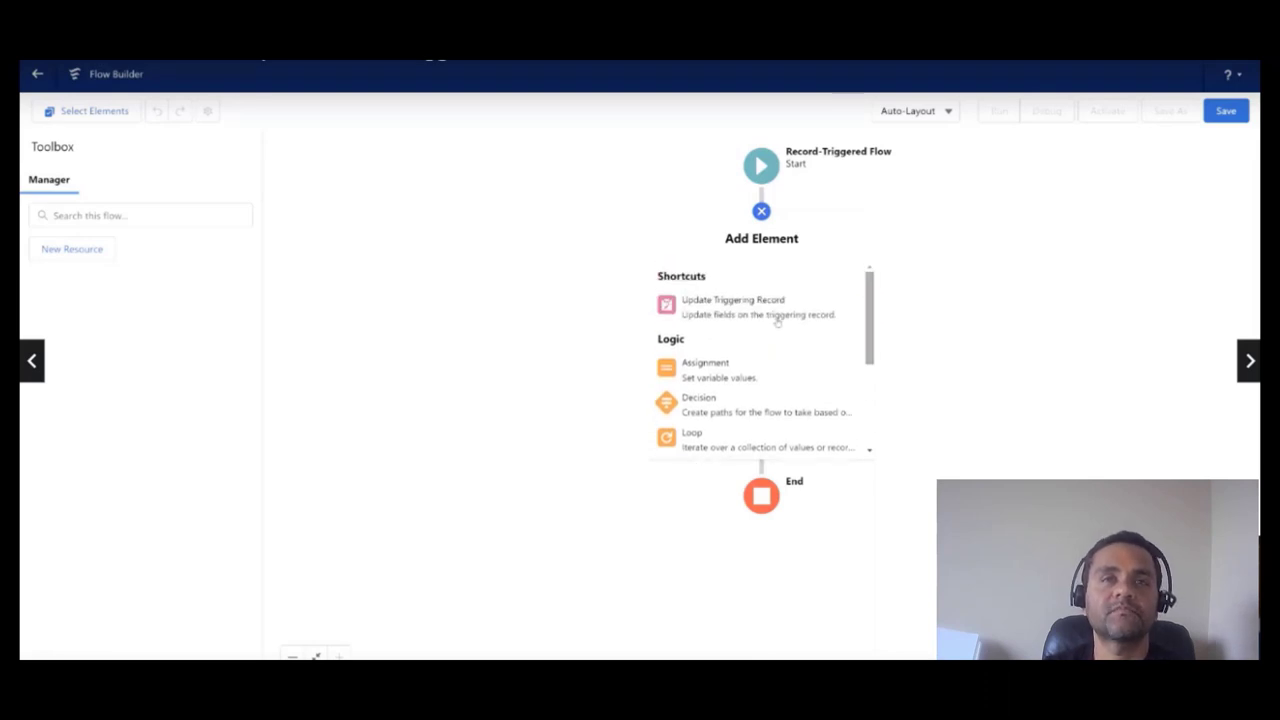
{"action": "mouse_move", "coordinate": [732, 300]}
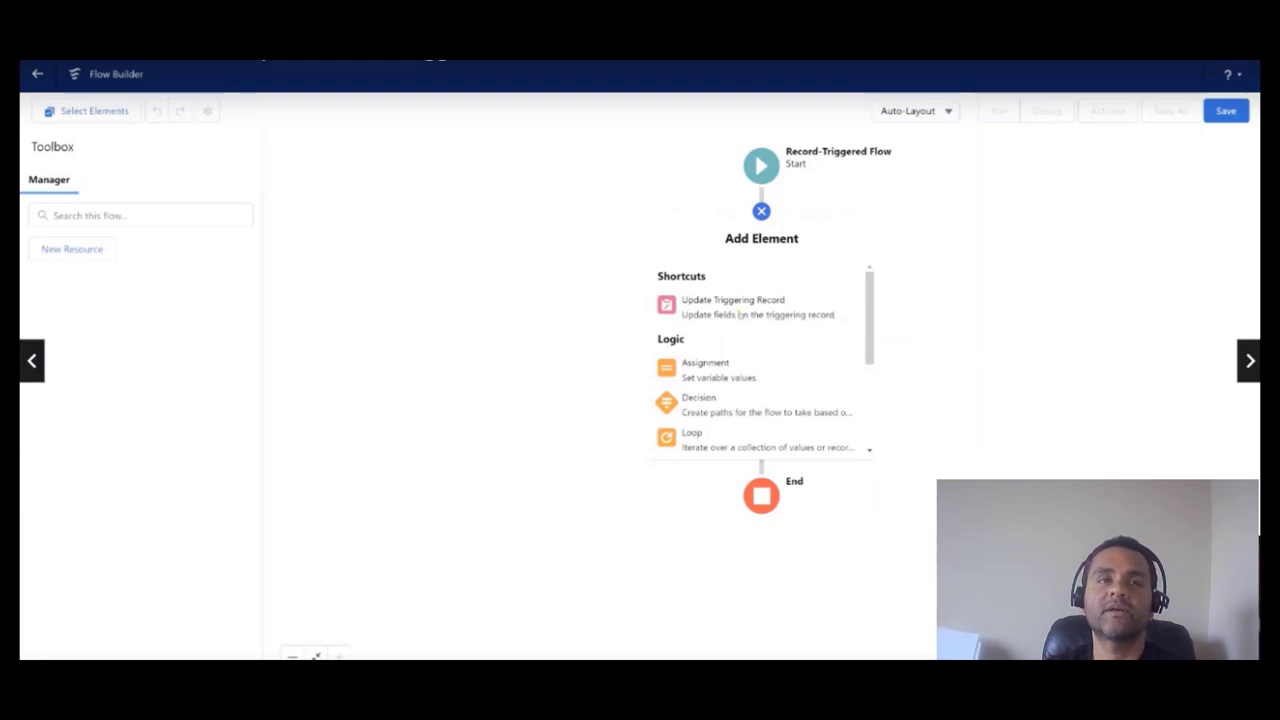
Add an Update Triggering Record element labelled Update Opp with API name Update_Opp.
{"action": "left_click", "coordinate": [732, 306]}
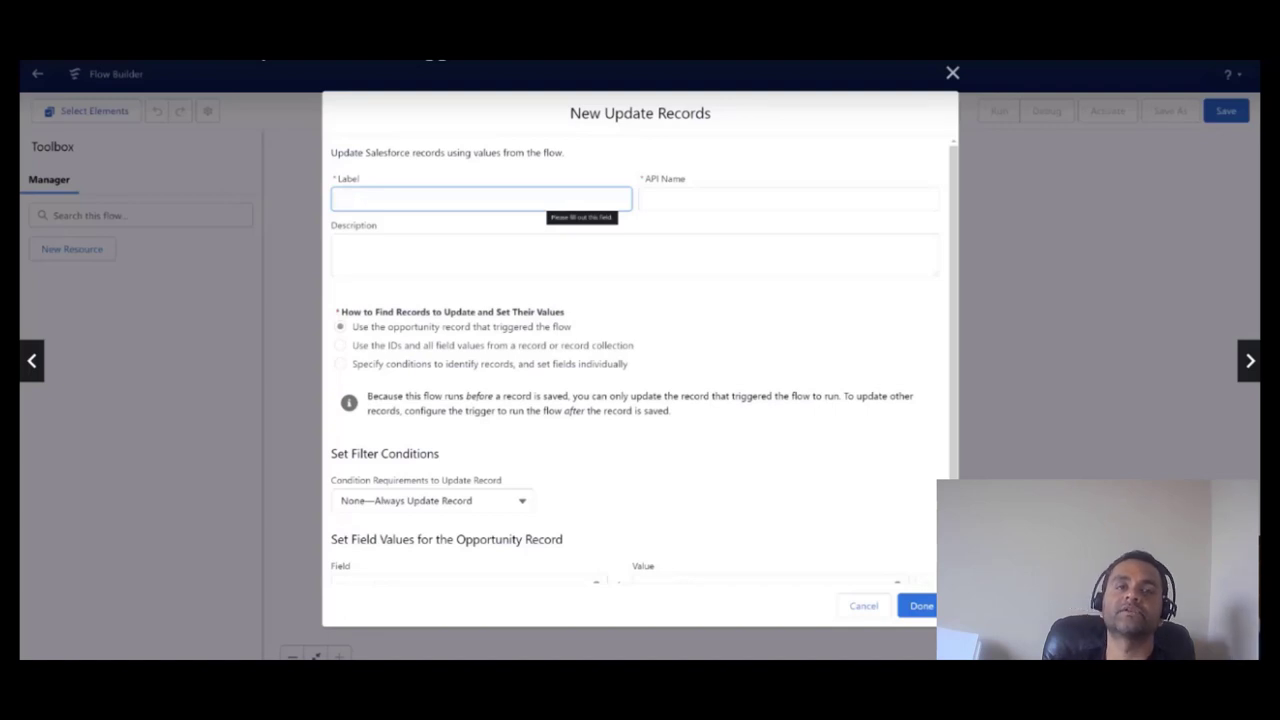
{"action": "type", "text": "u"}
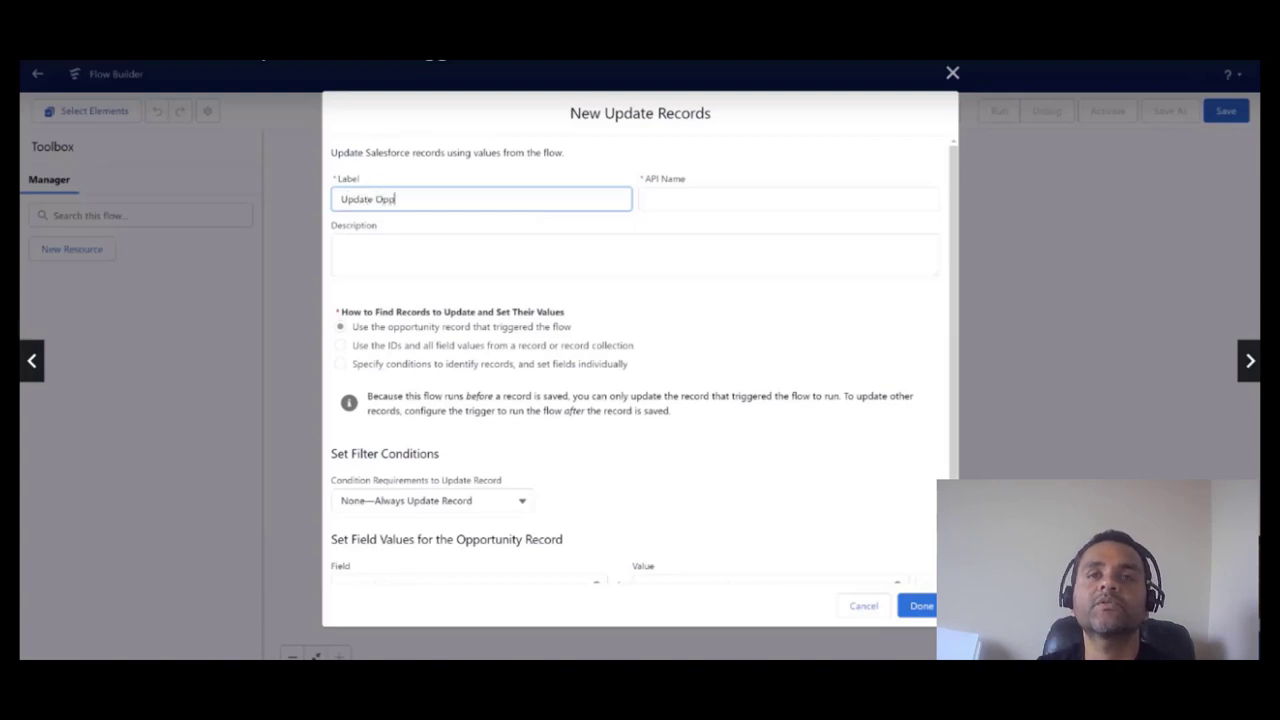
{"action": "left_click", "coordinate": [788, 198]}
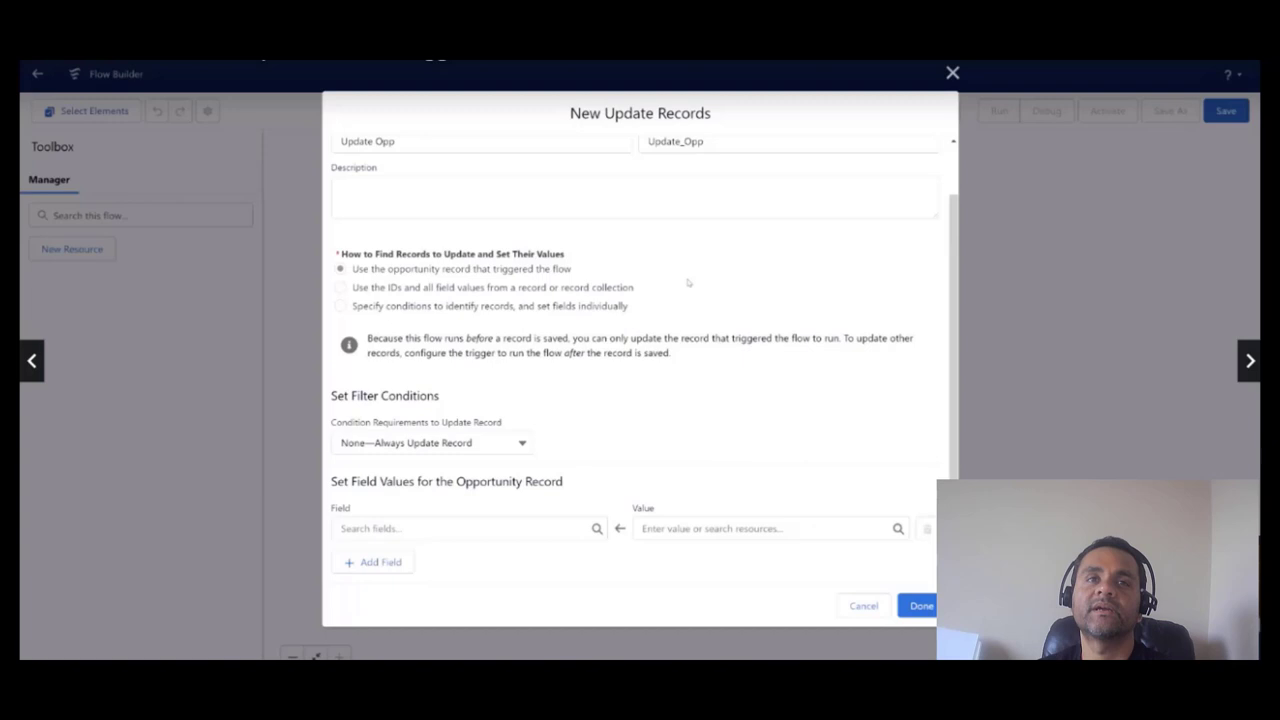
Set NextStep to 'Please set a Negotiation Meeting with the Sales Director' and add Update Opp to the flow.
{"action": "left_click", "coordinate": [464, 528]}
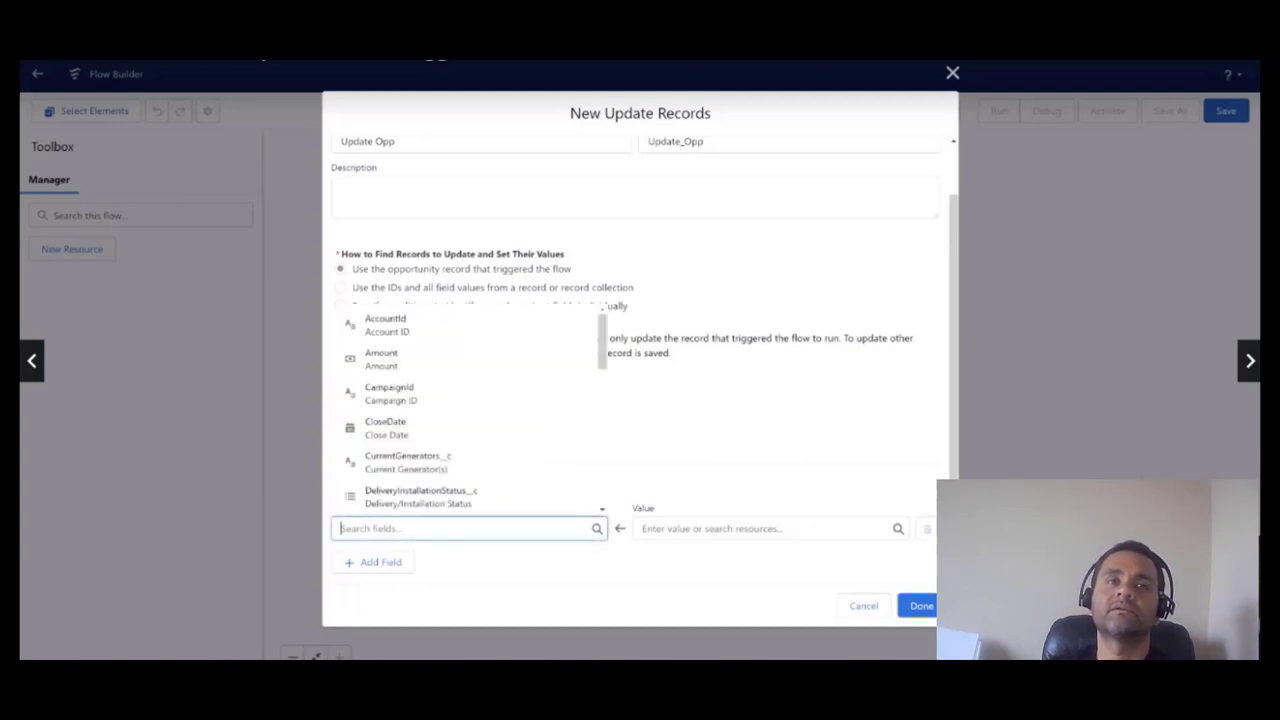
{"action": "type", "text": "NextStep"}
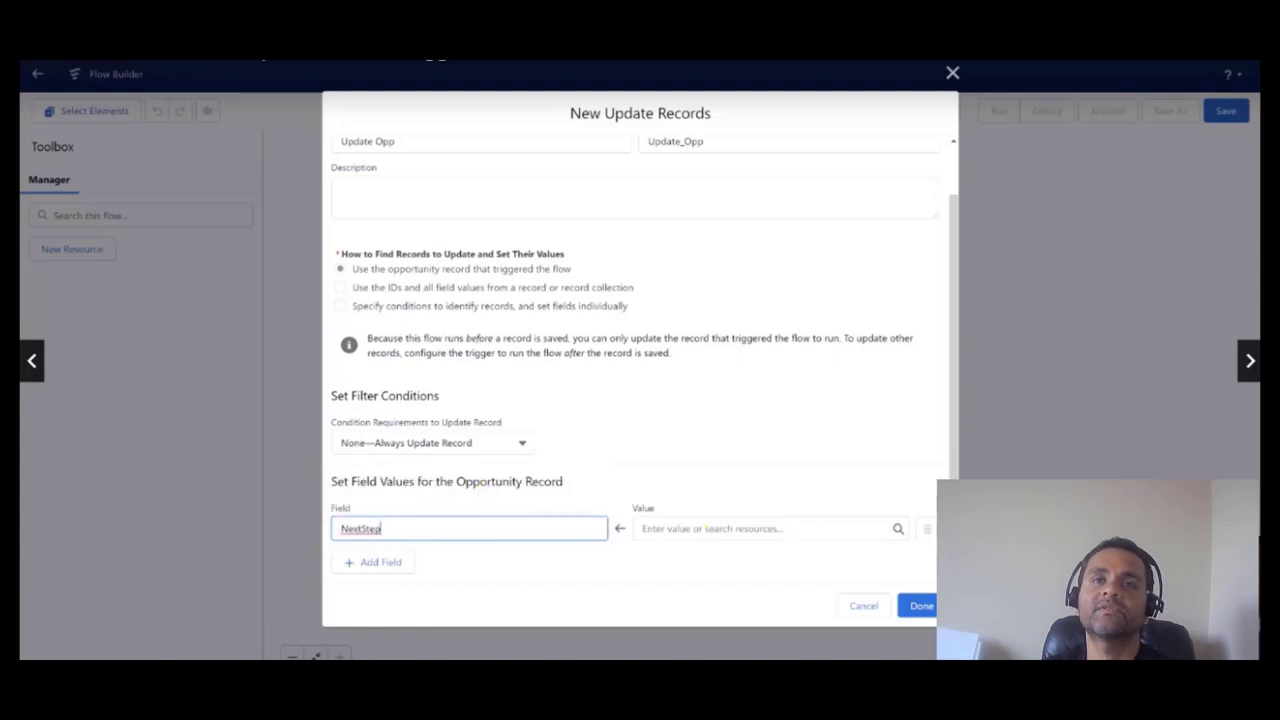
{"action": "left_click", "coordinate": [764, 528]}
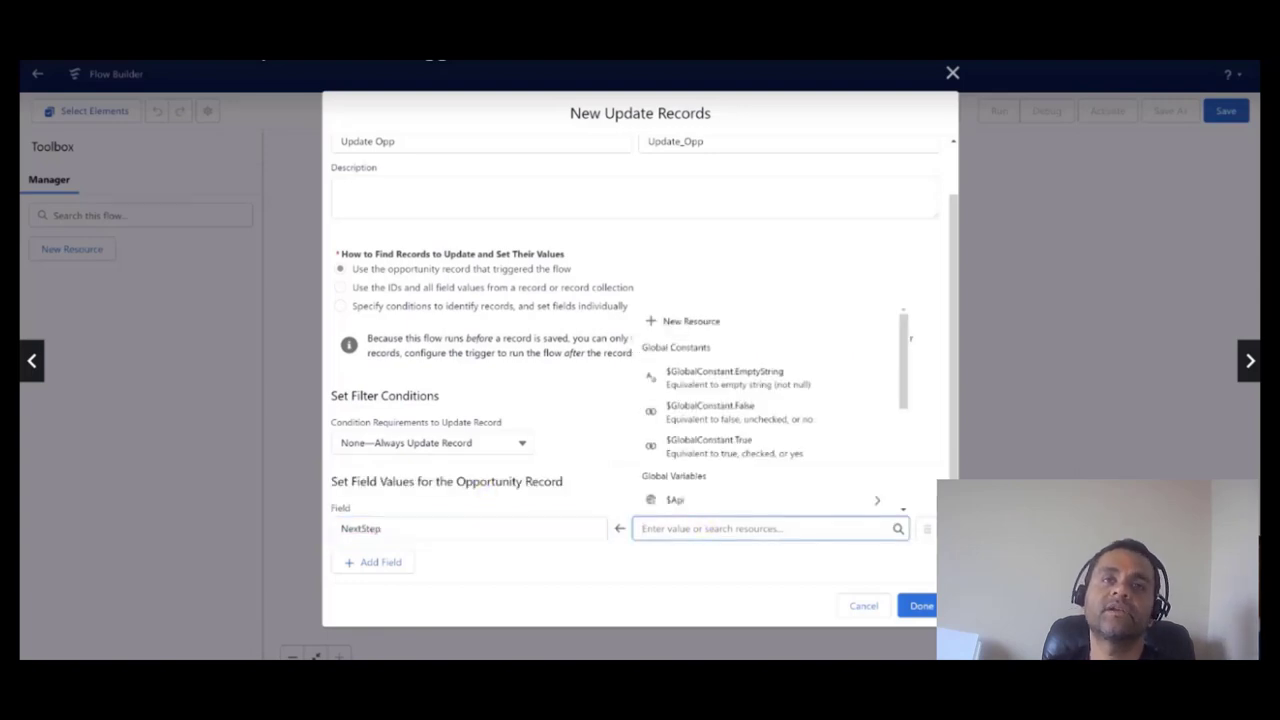
{"action": "type", "text": "Please set a Negotiation Meeting with the Sales Director"}
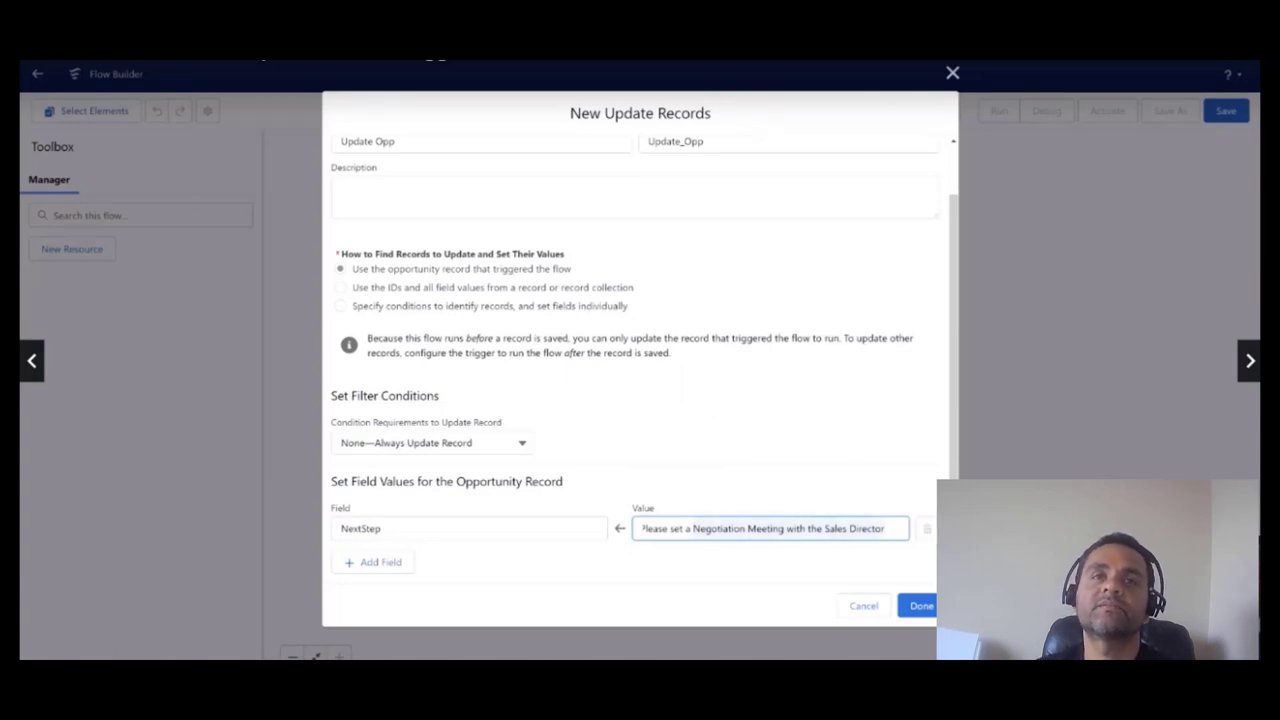
{"action": "left_click", "coordinate": [920, 604]}
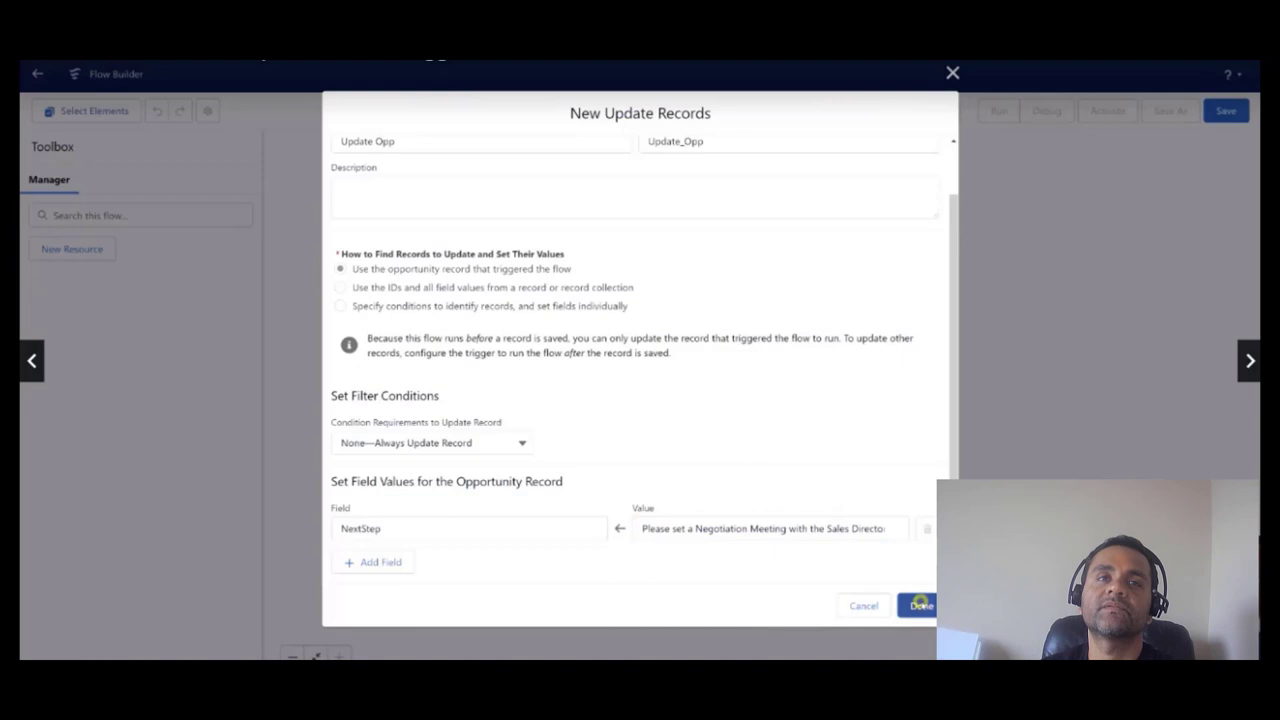
{"action": "left_click", "coordinate": [916, 604]}
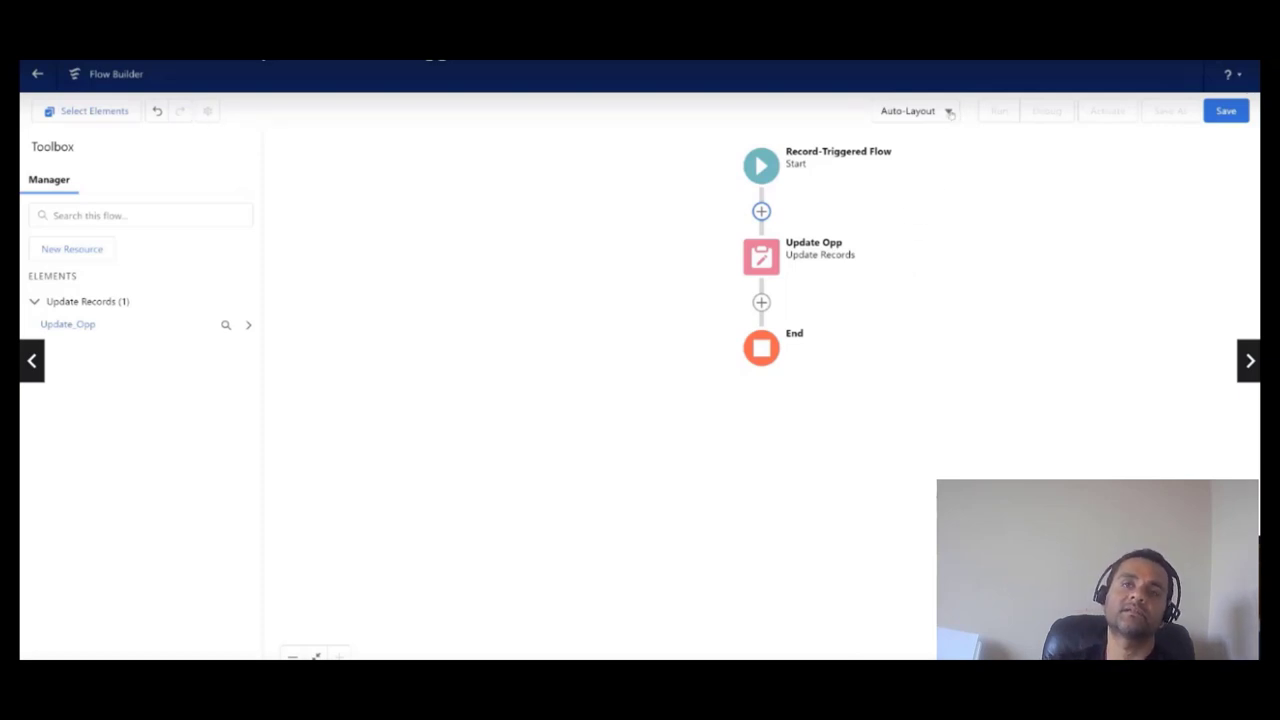
Check the canvas layout options and keep Auto-Layout.
{"action": "left_click", "coordinate": [912, 110]}
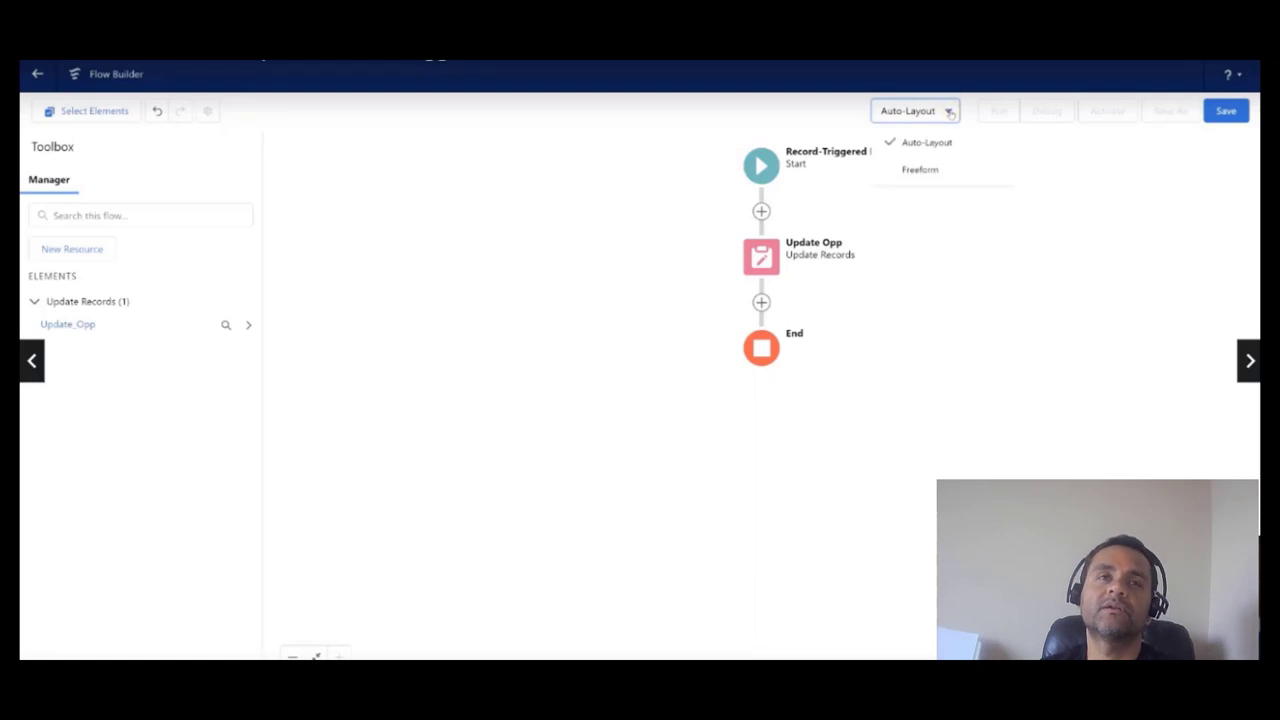
{"action": "left_click", "coordinate": [914, 110]}
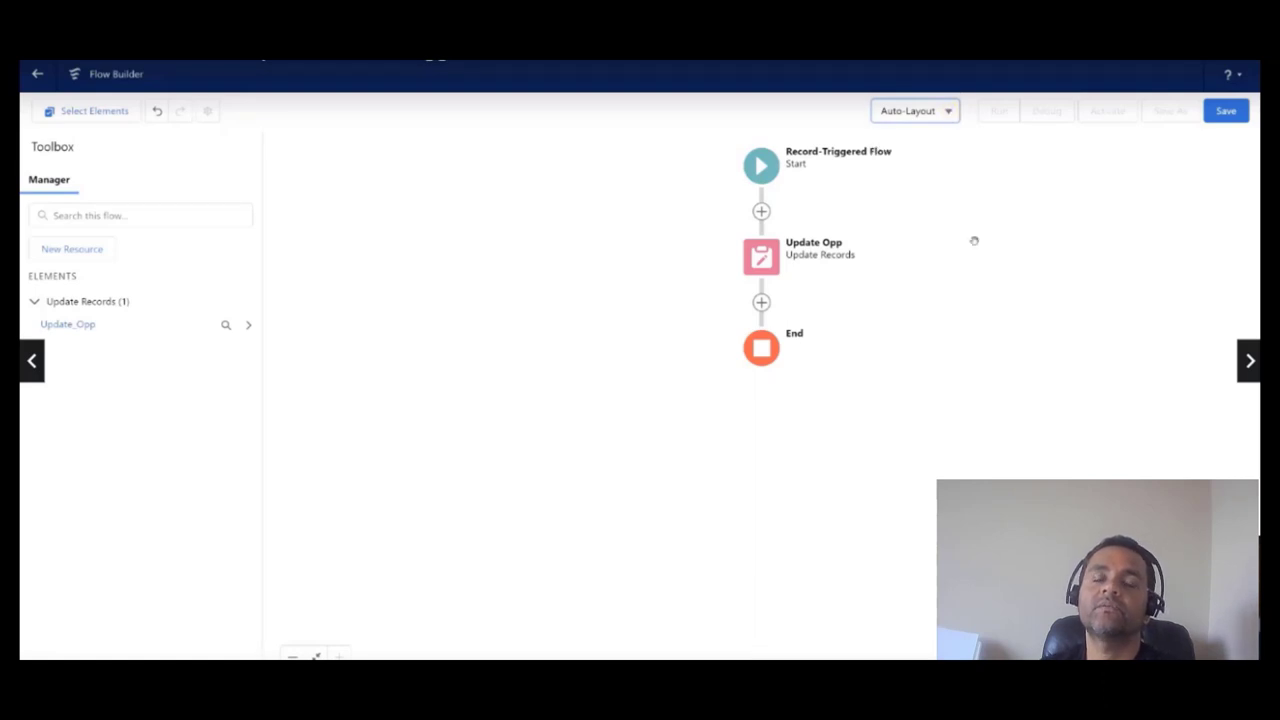
Start saving the flow, cancelling the first attempt and saving again.
{"action": "left_click", "coordinate": [1224, 112]}
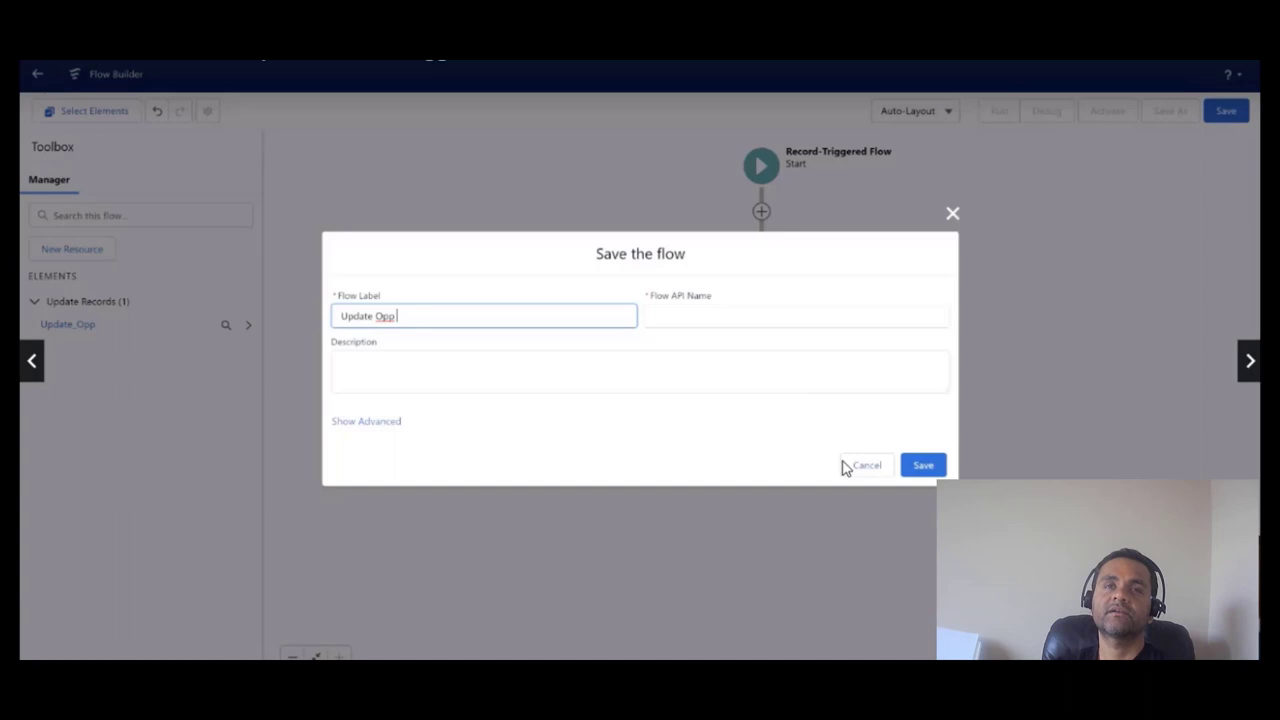
{"action": "type", "text": "Next"}
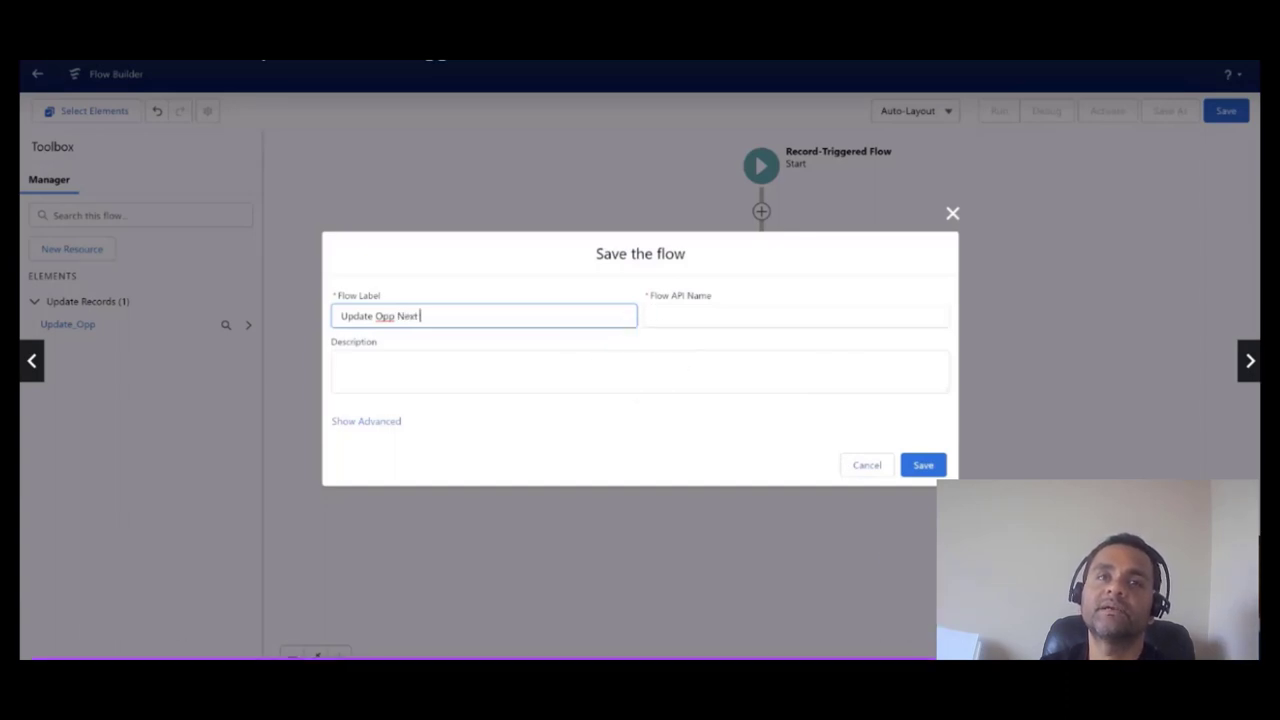
{"action": "key", "text": "BackSpace"}
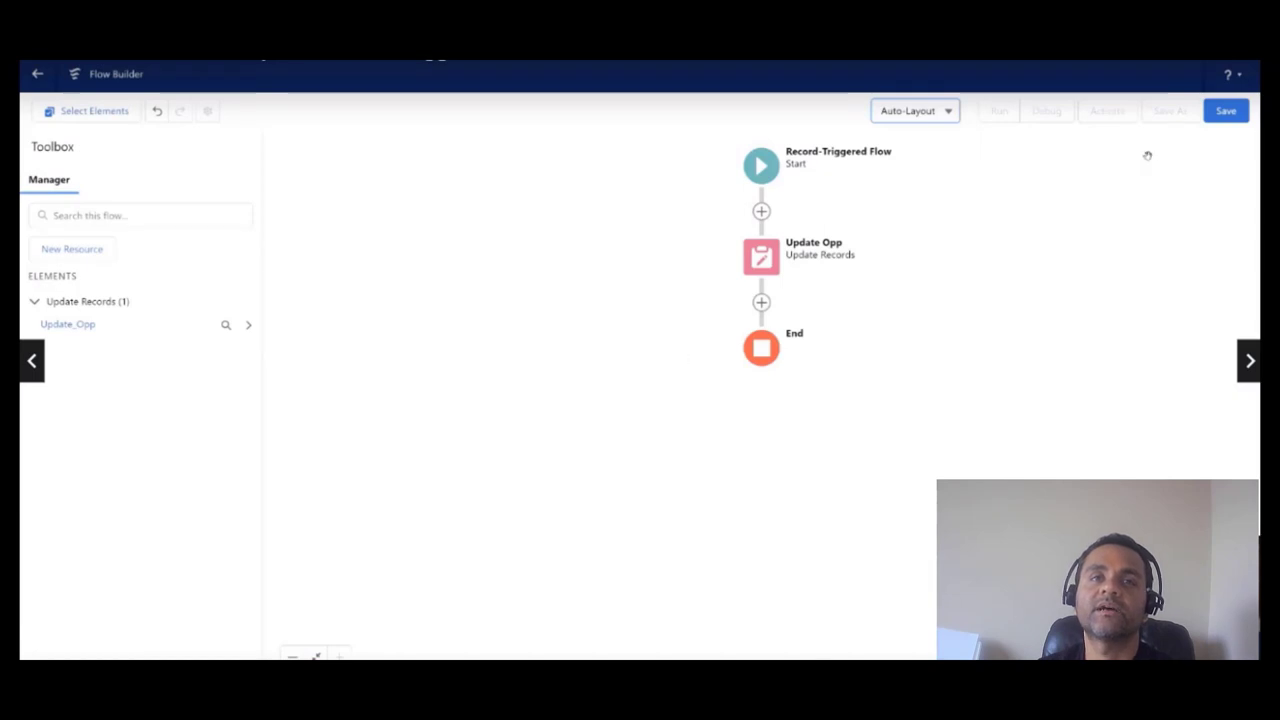
{"action": "left_click", "coordinate": [1226, 112]}
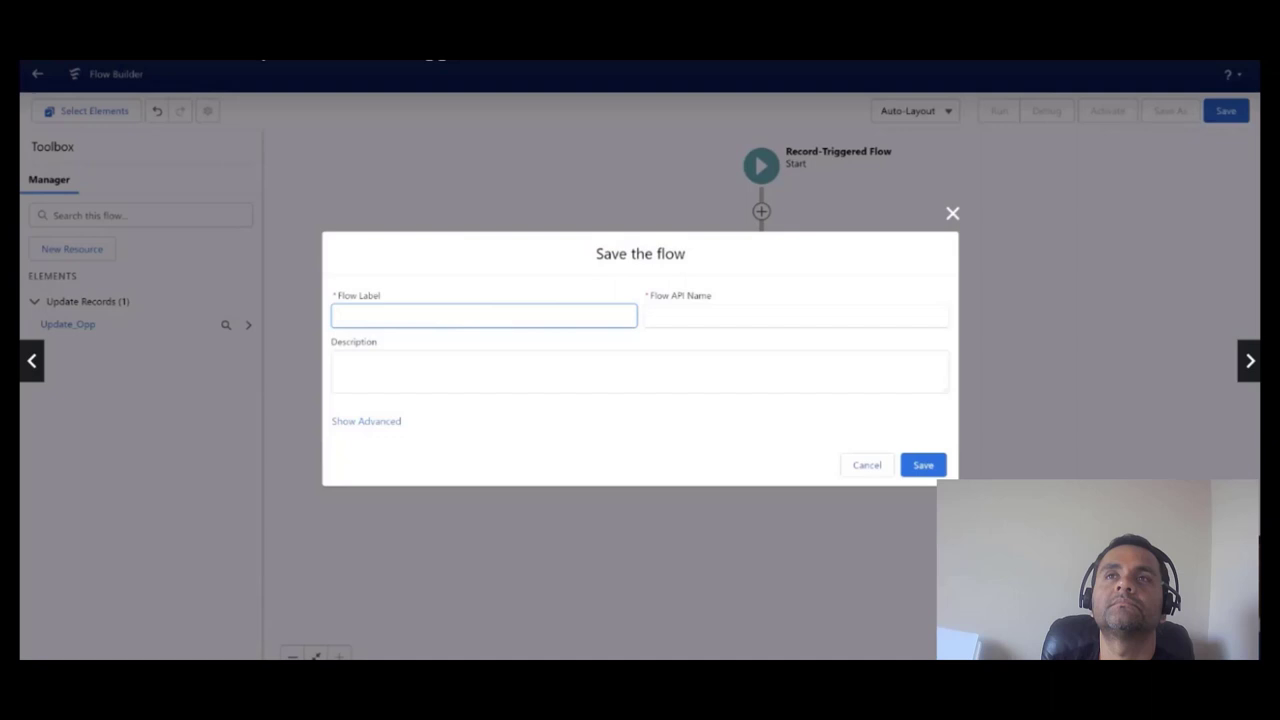
Save the flow as 'Update Opp Next Step HoT RT Before Save Flow' with matching API name.
{"action": "left_click", "coordinate": [484, 316]}
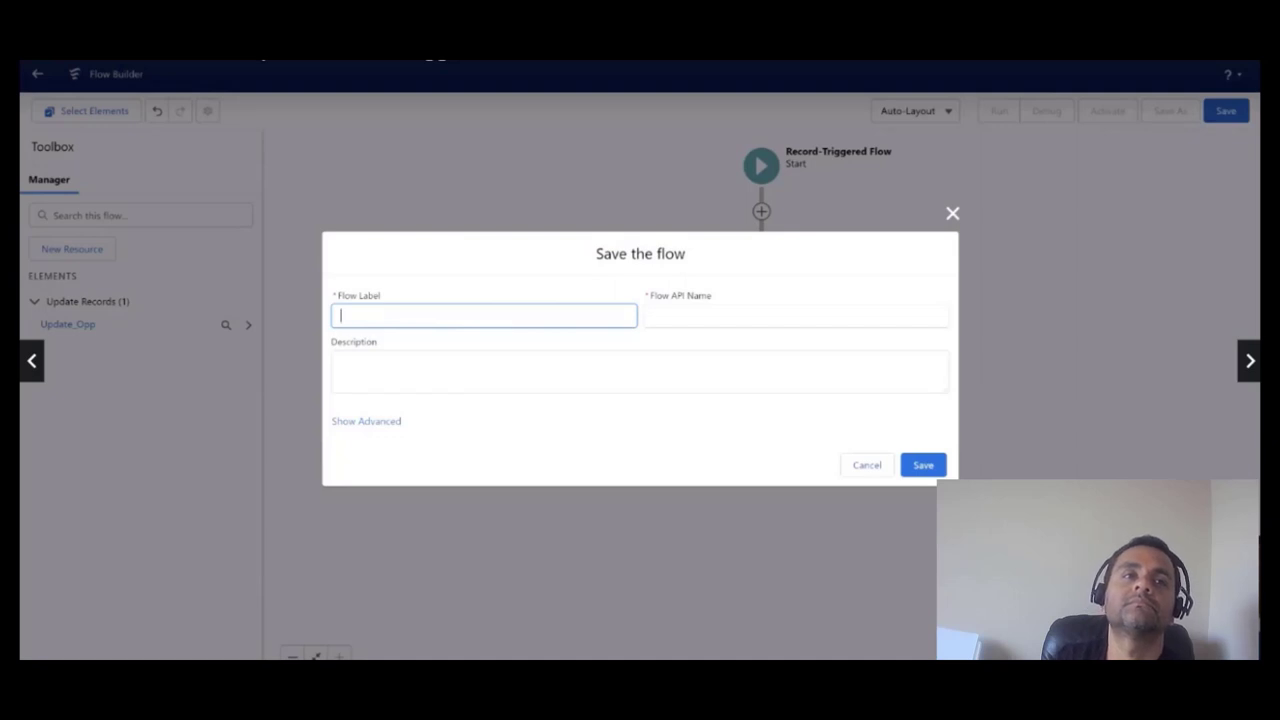
{"action": "type", "text": "Update Opp"}
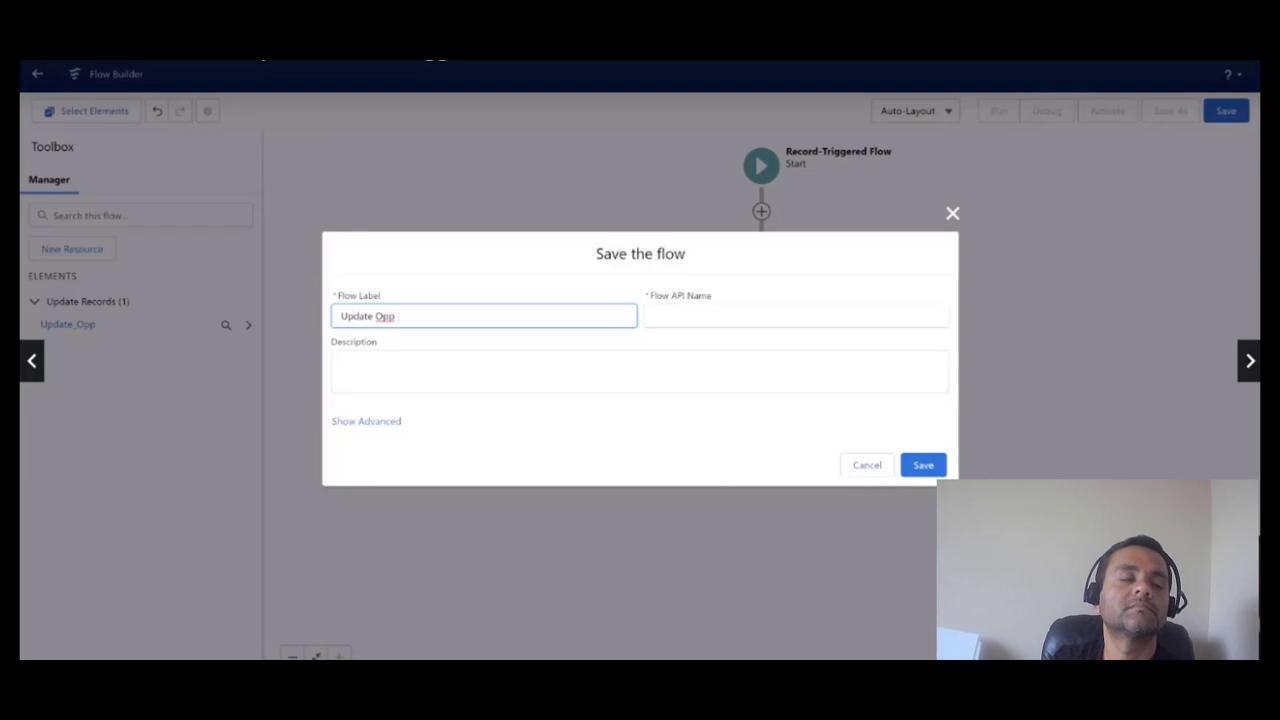
{"action": "type", "text": "Next"}
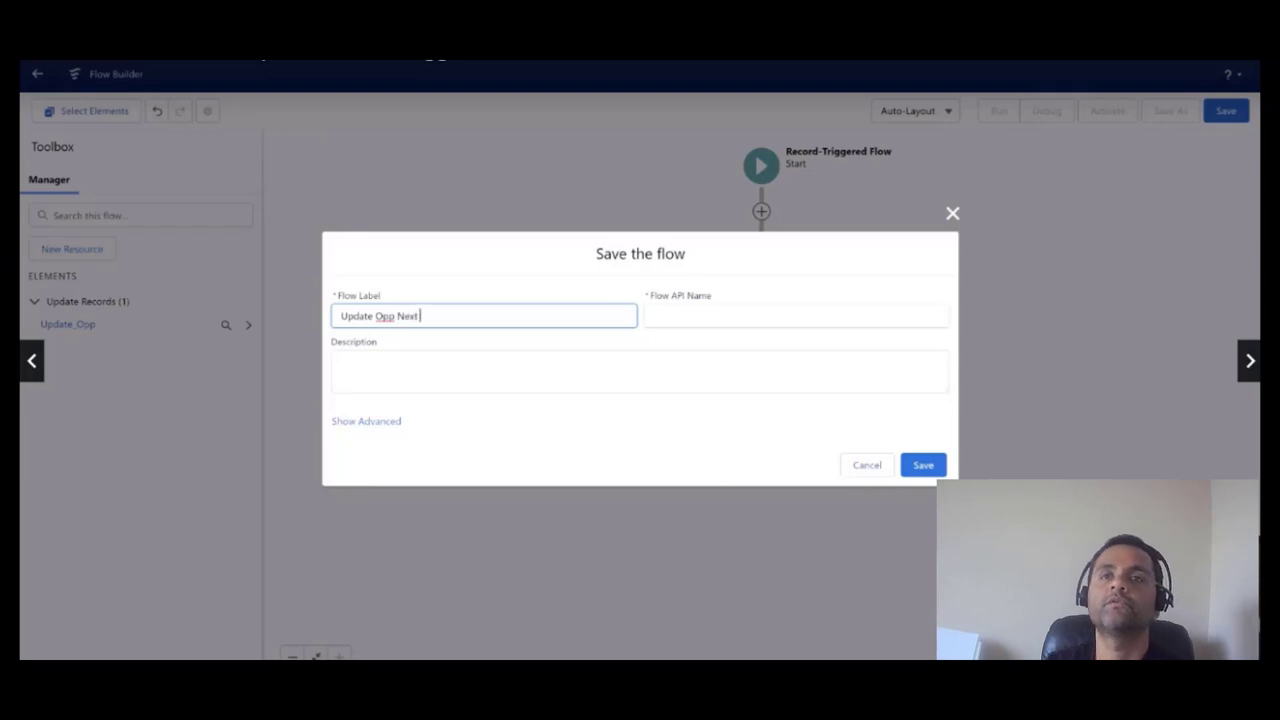
{"action": "type", "text": "Step HoT RT Before Save Flow"}
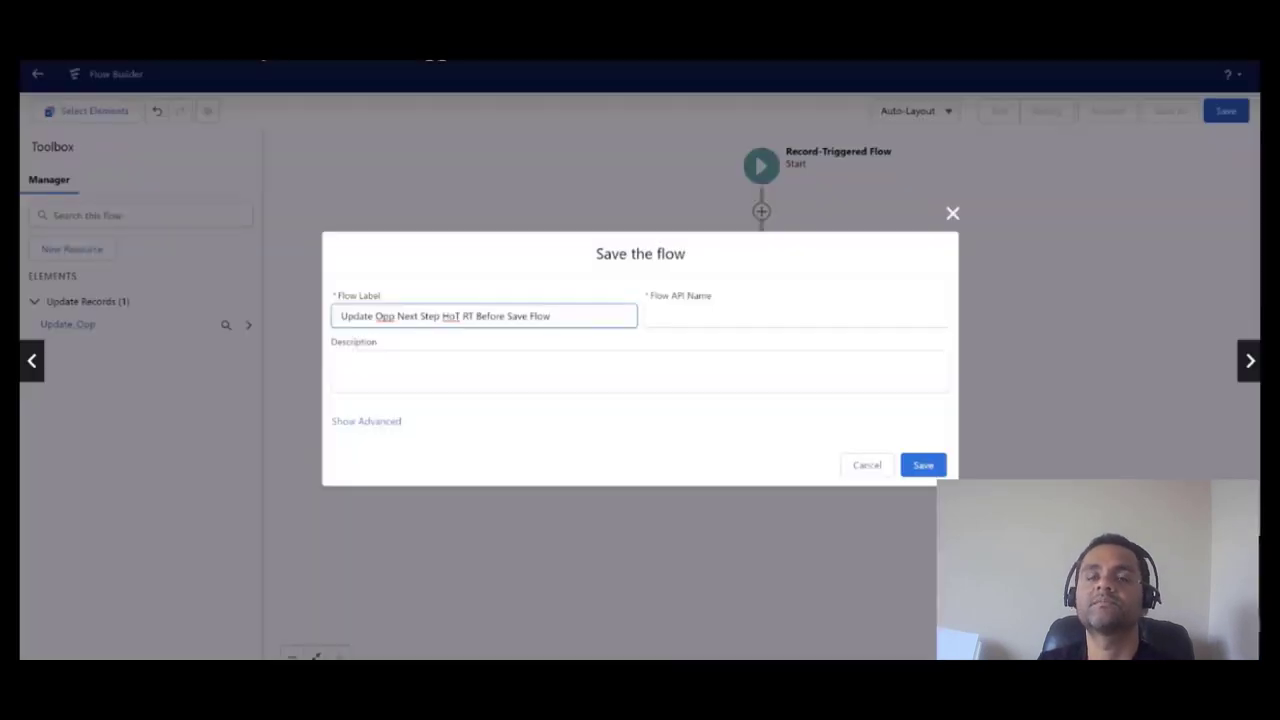
{"action": "left_click", "coordinate": [796, 316]}
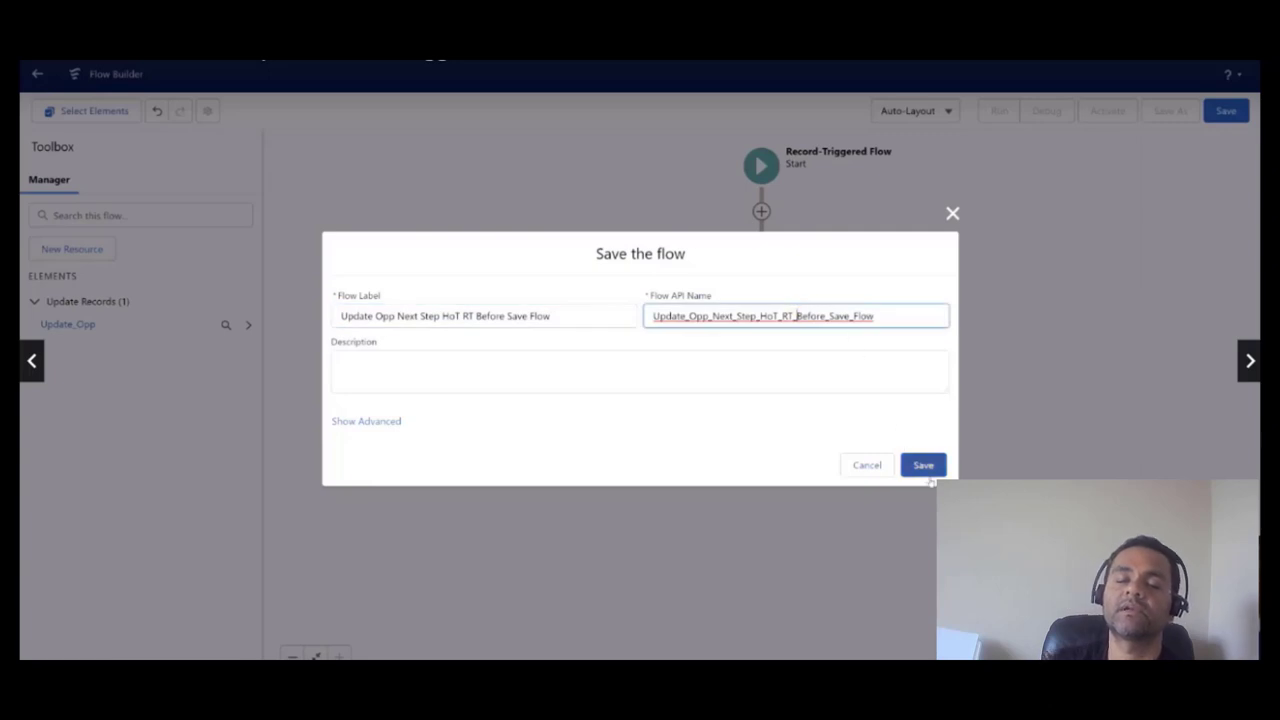
{"action": "left_click", "coordinate": [922, 464]}
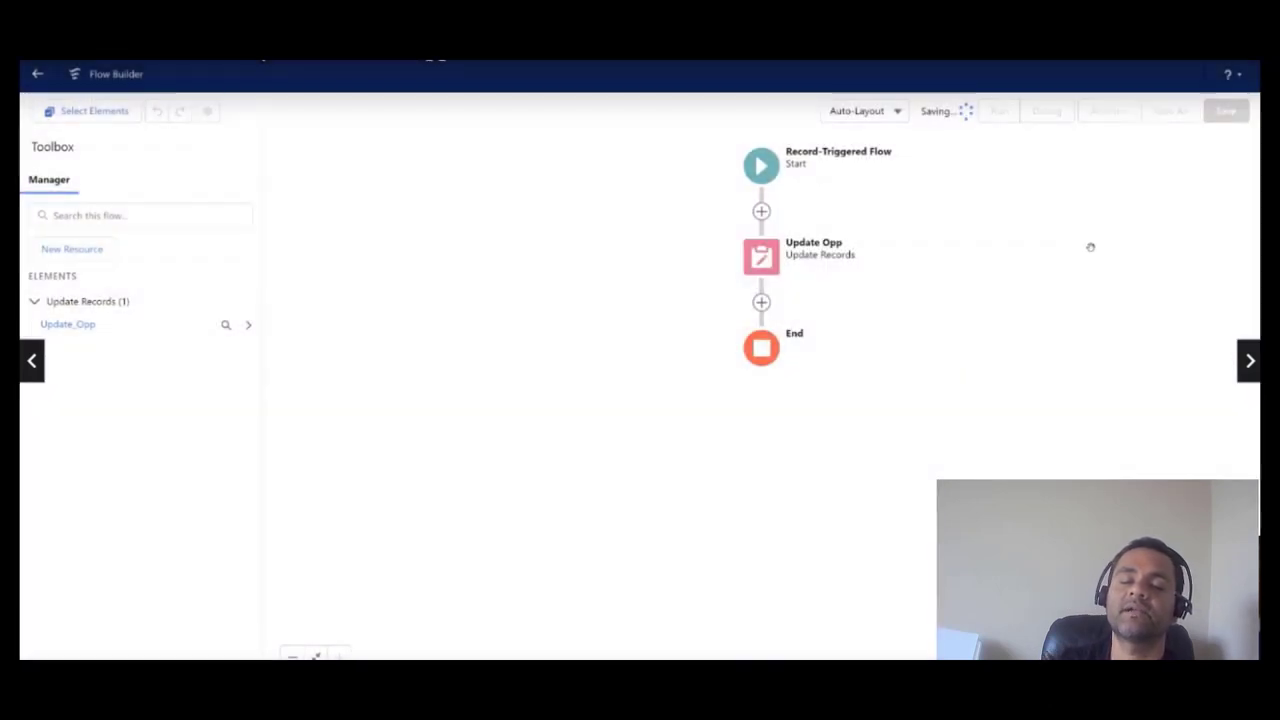